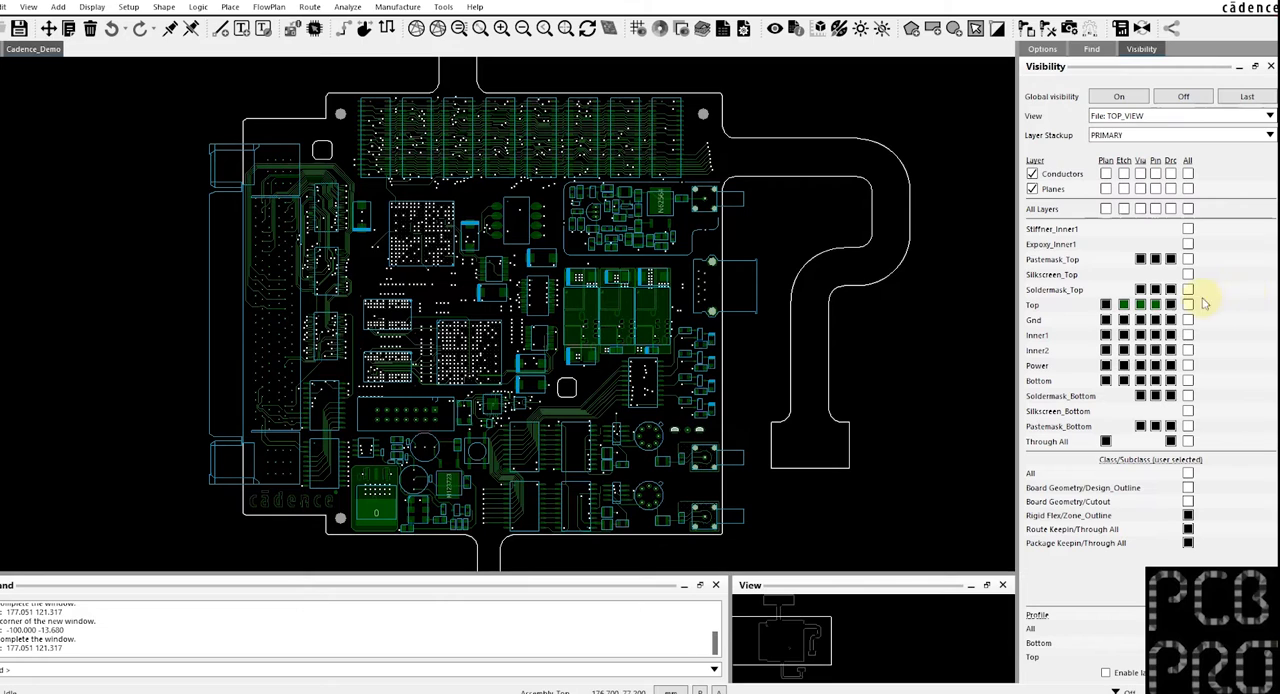
Make Assembly_Bottom the active Package Geometry subclass.
click(1172, 304)
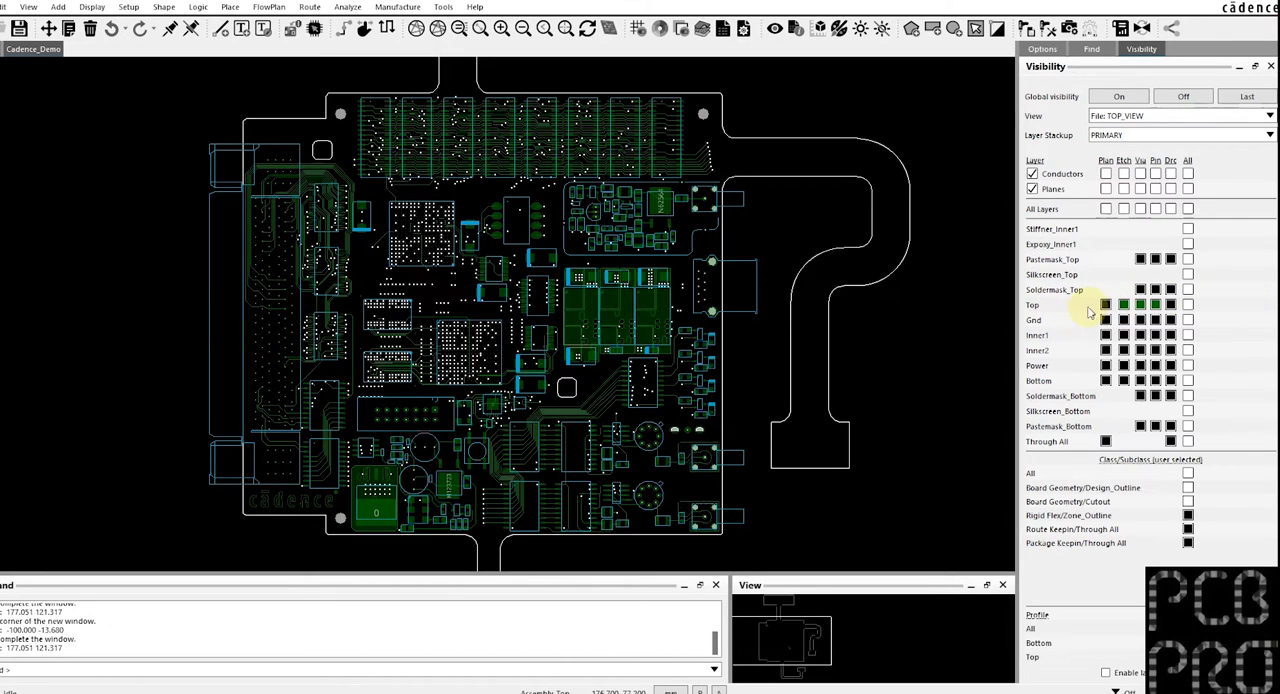
mouse_move(756, 322)
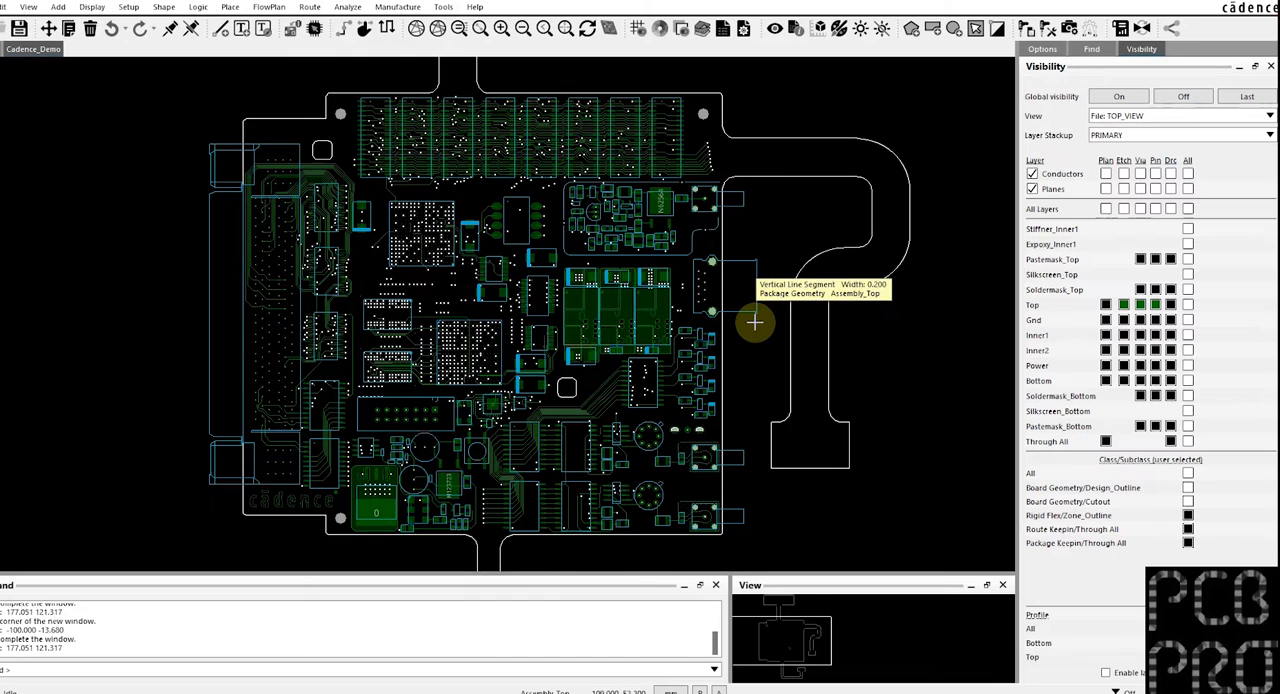
mouse_move(782, 338)
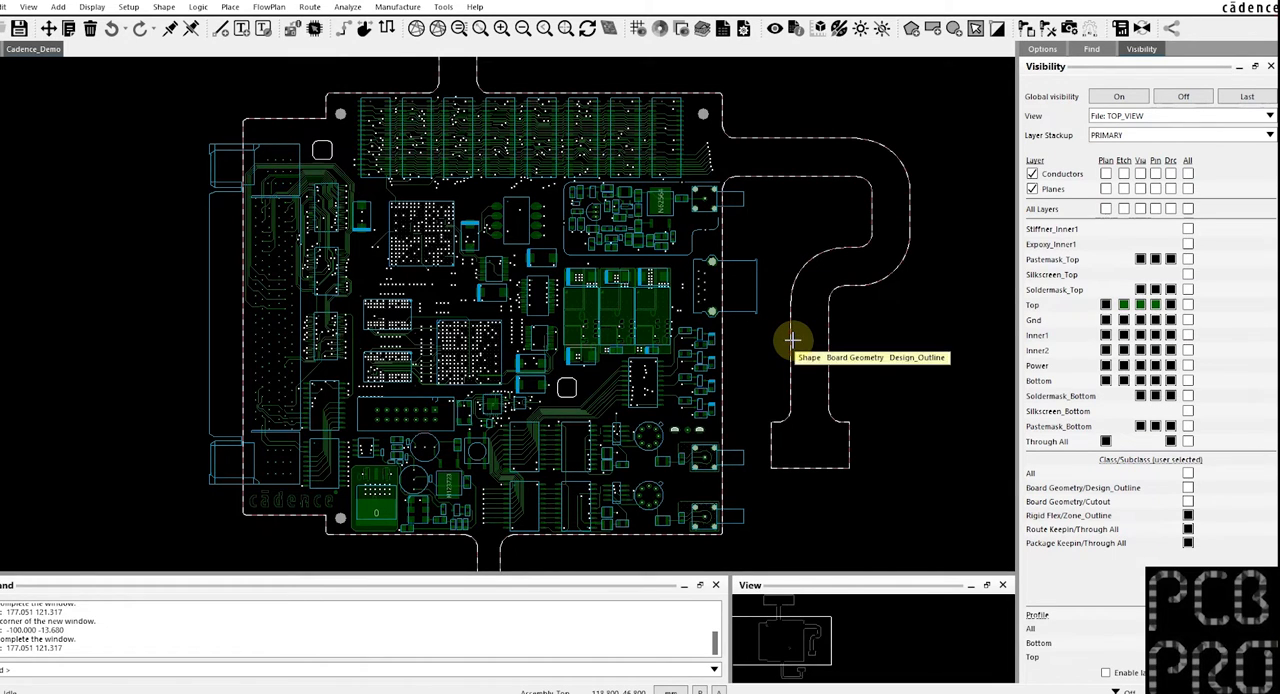
mouse_move(964, 320)
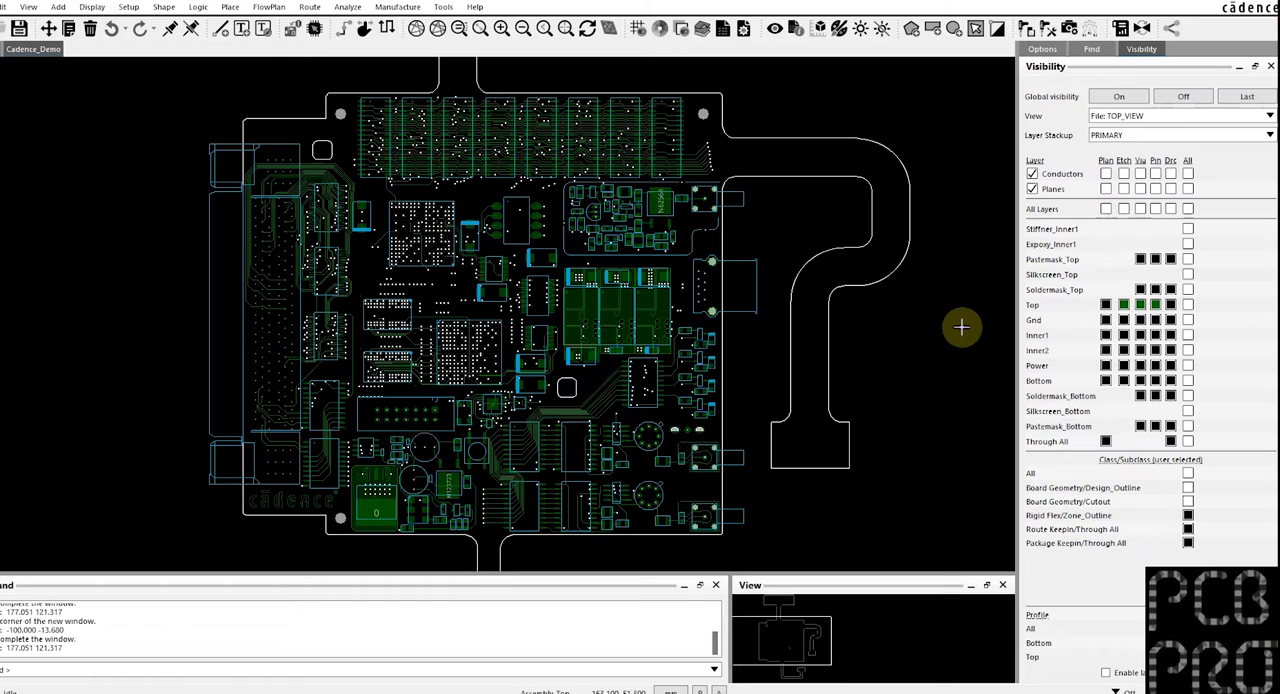
mouse_move(964, 318)
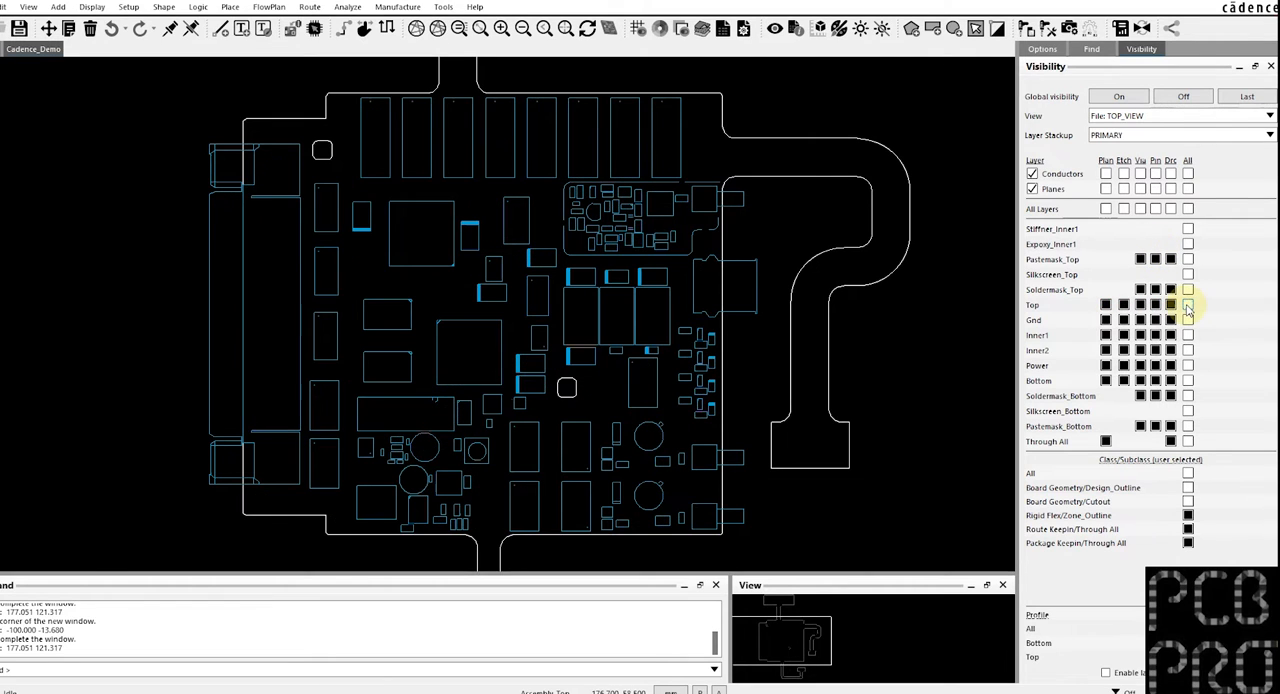
click(1042, 48)
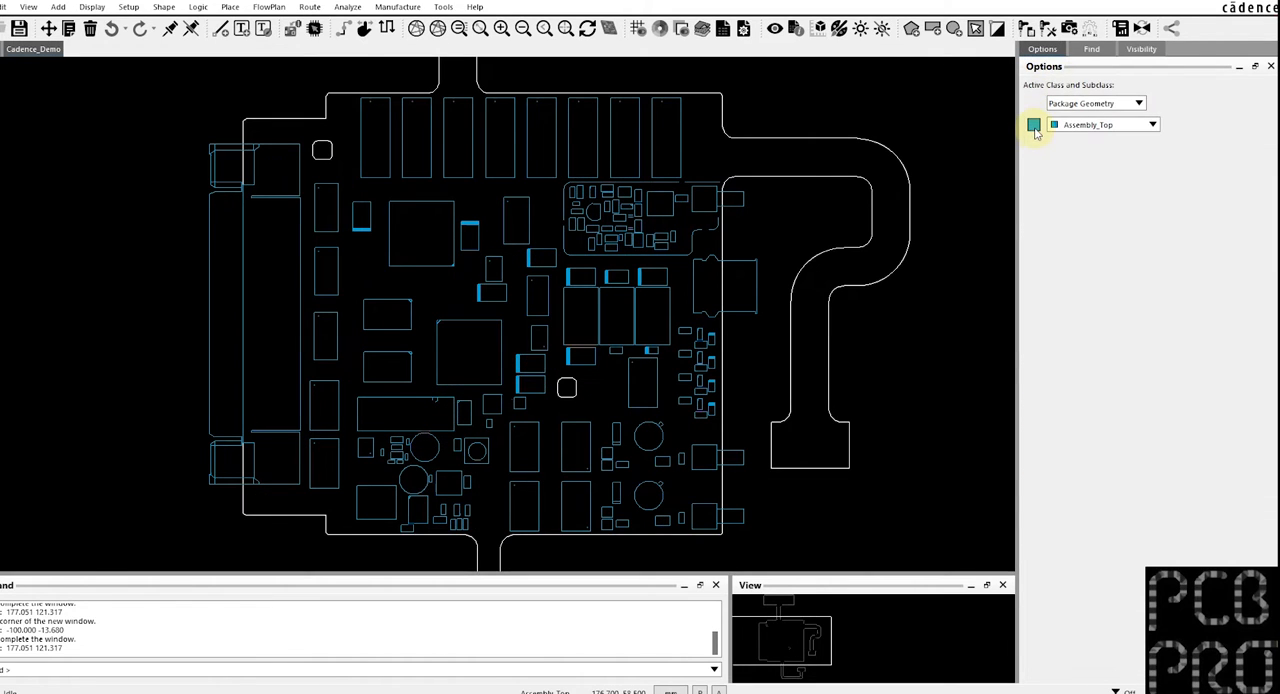
click(1156, 124)
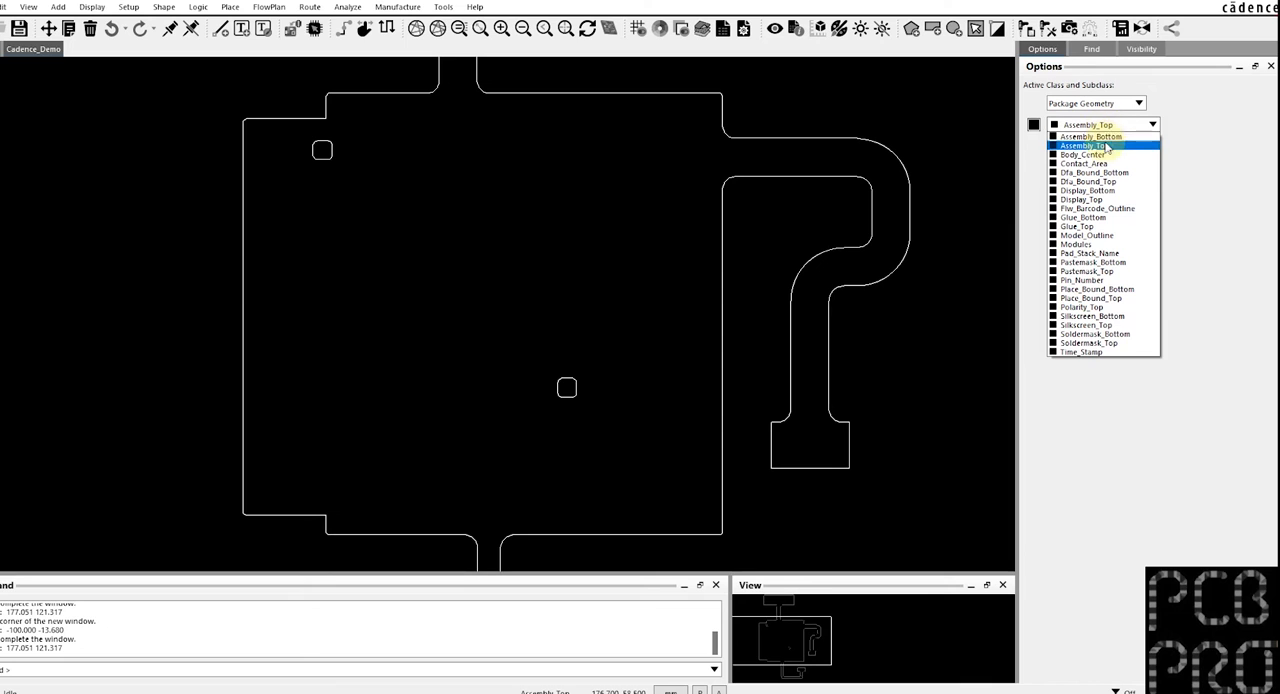
click(1090, 136)
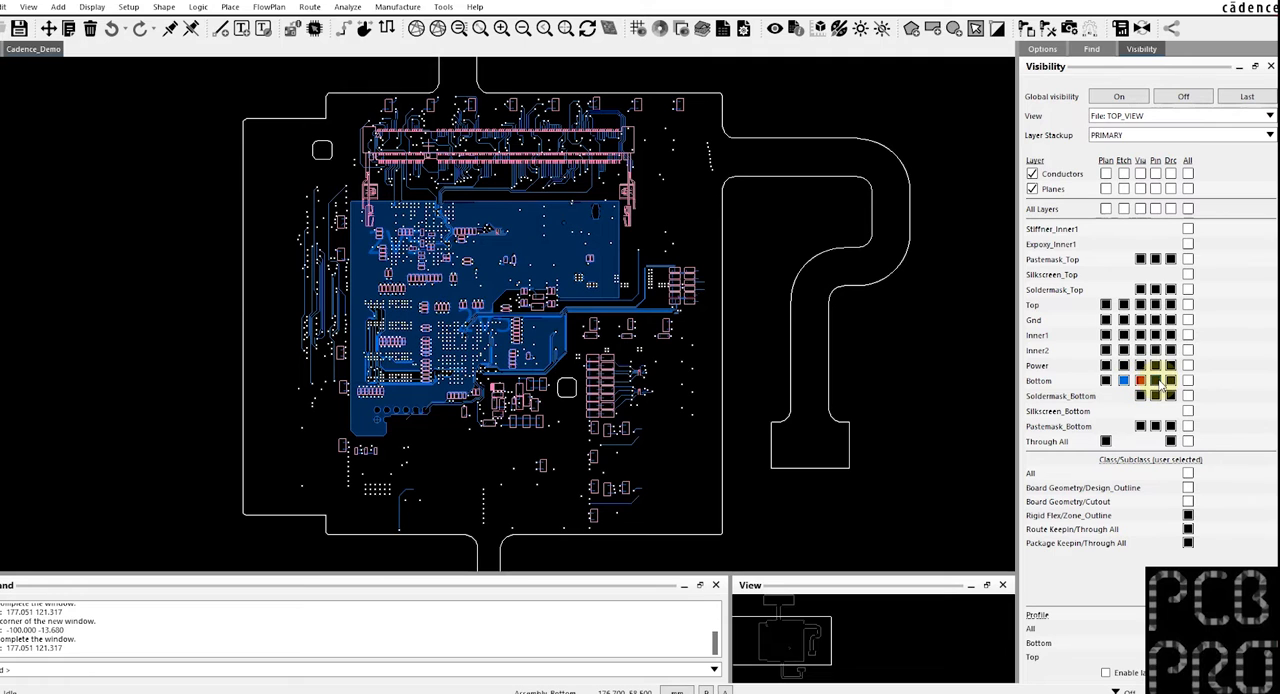
Enable the Bottom layer colours and refresh the display to show the flipped bottom side.
click(1156, 396)
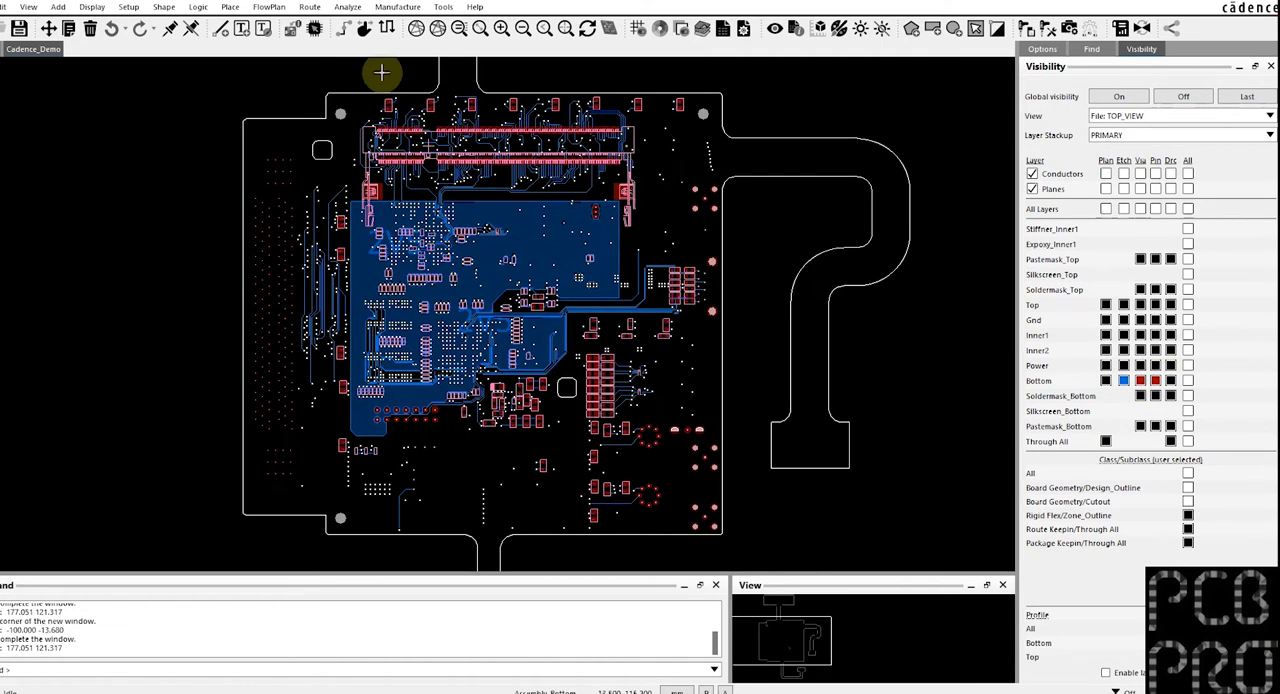
mouse_move(350, 52)
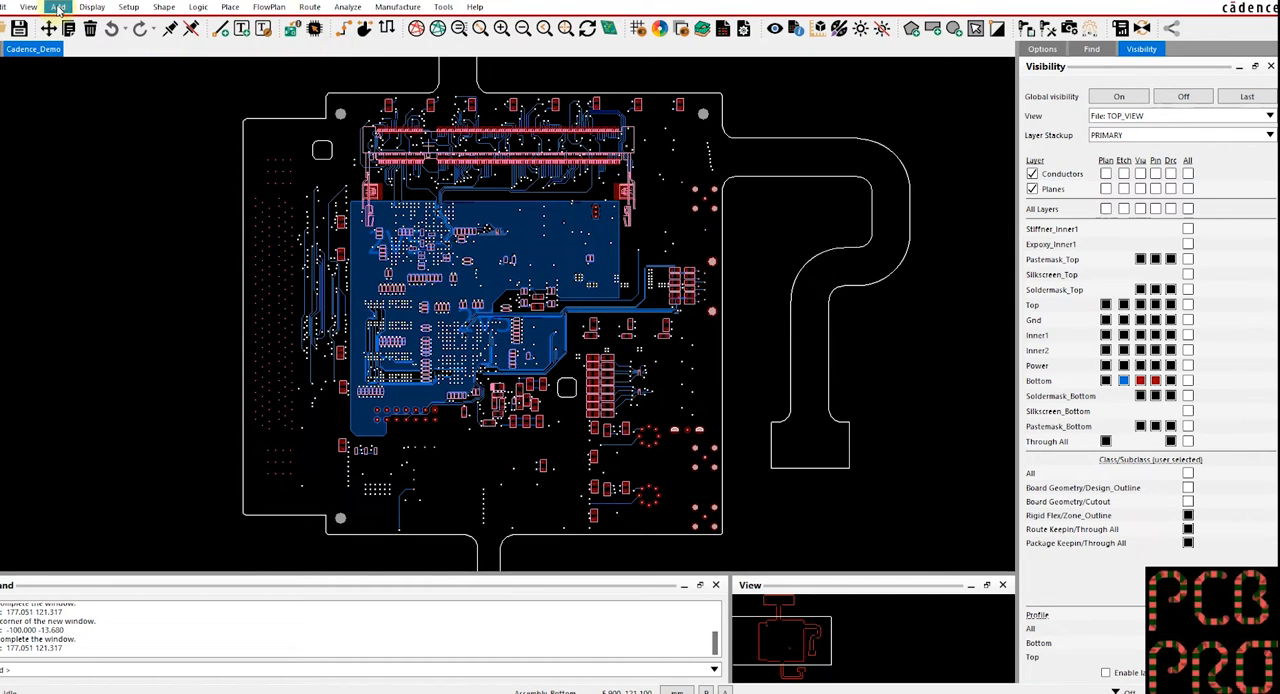
click(28, 8)
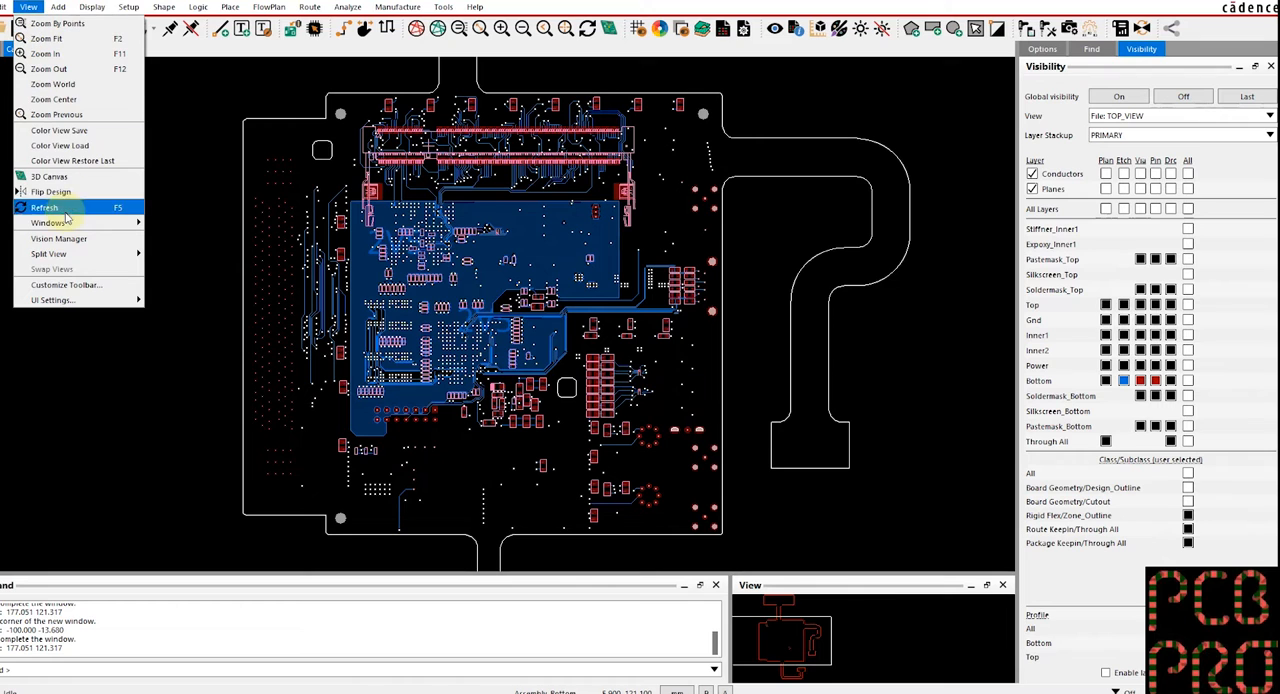
click(44, 208)
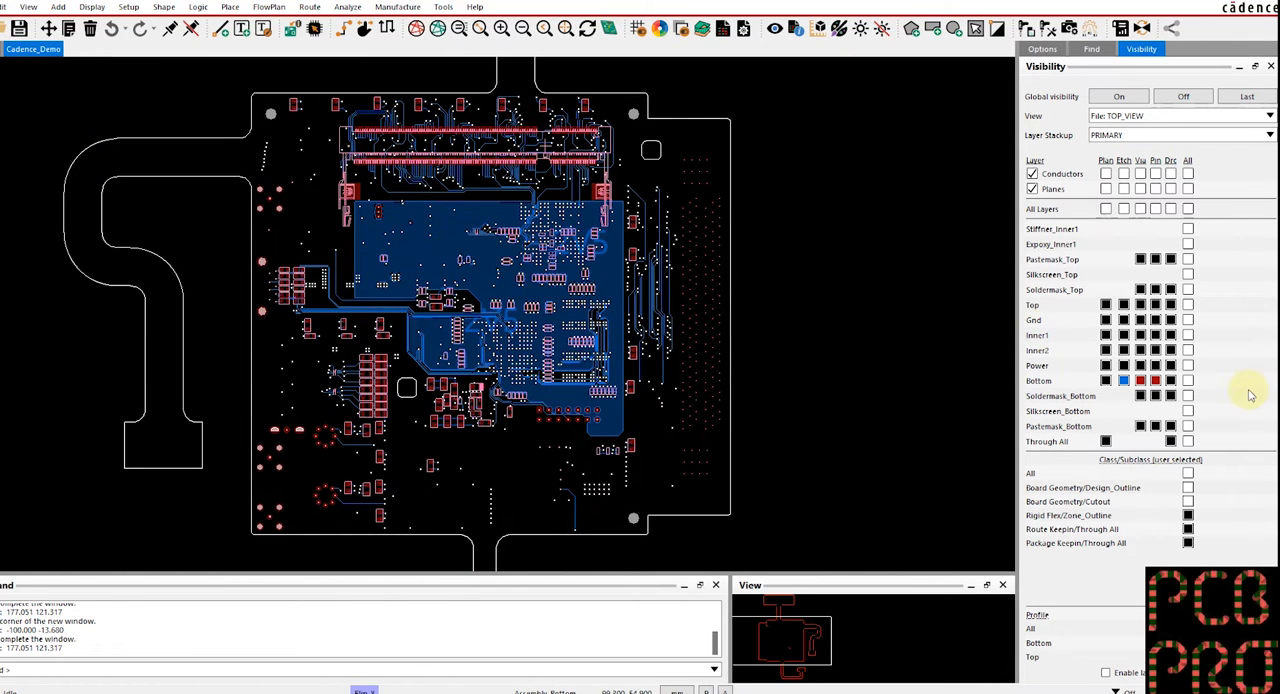
Save the current colouring as colour view BOTTOM_VIEW with complete update, preserving zoom and flip.
click(28, 8)
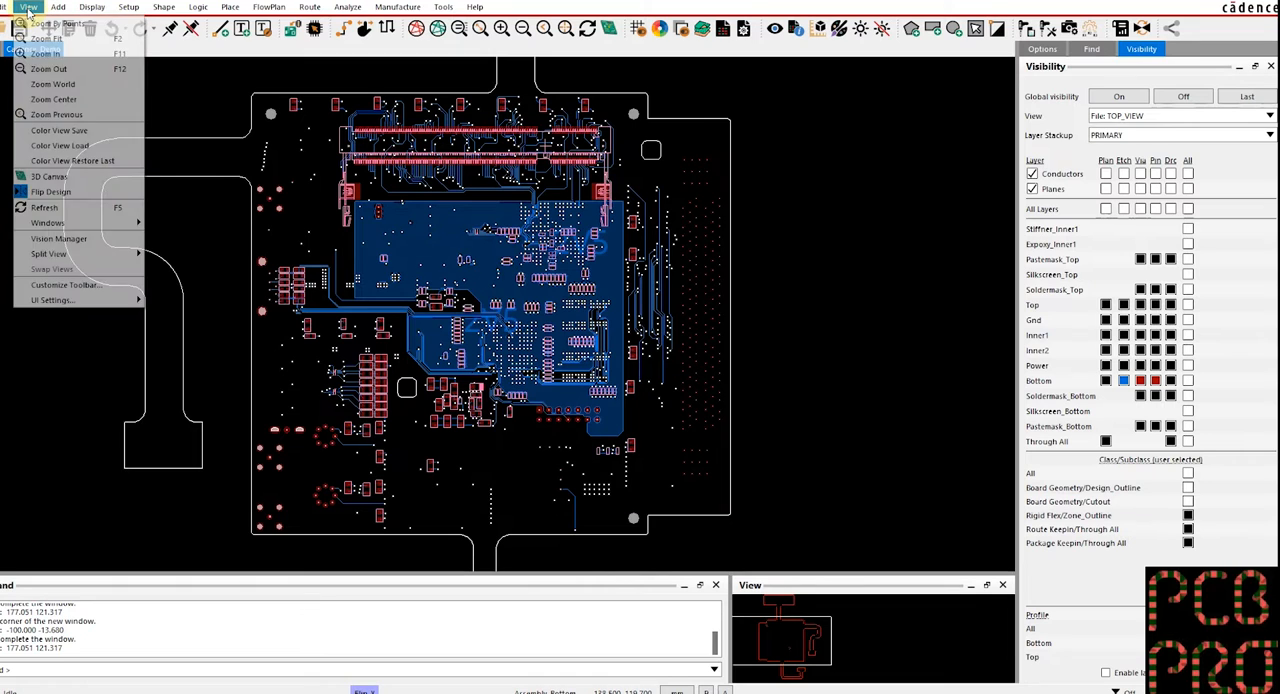
mouse_move(60, 130)
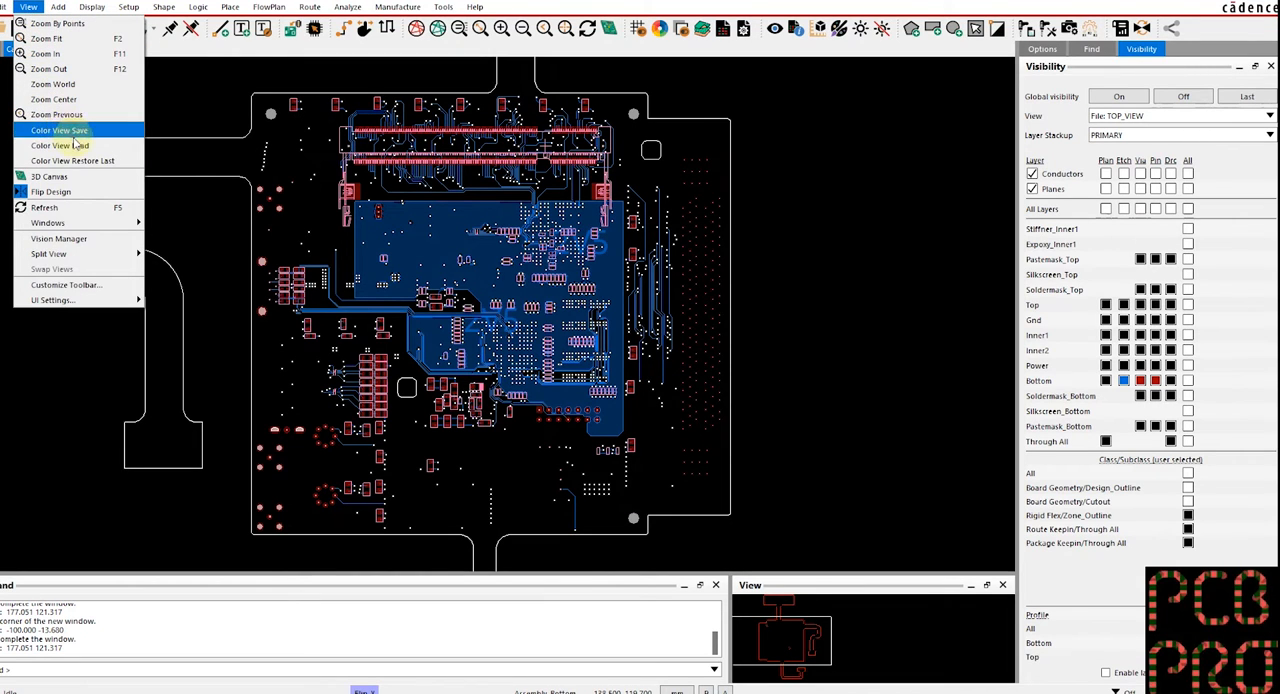
click(60, 130)
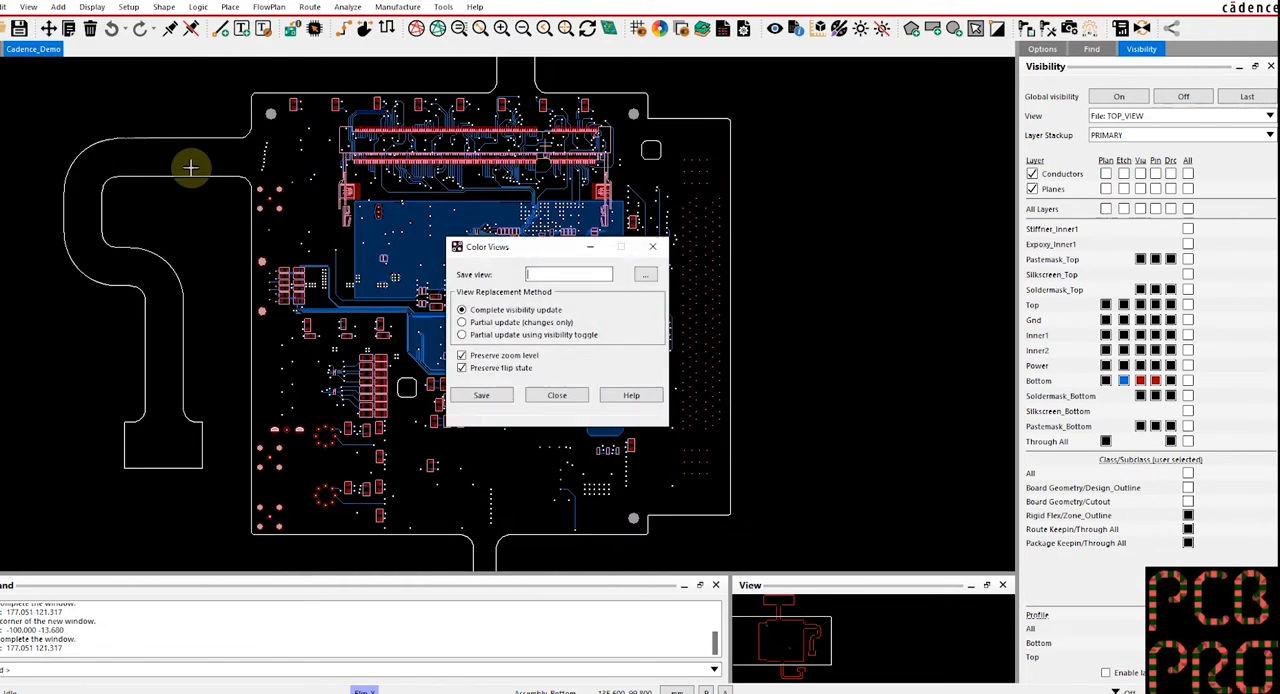
text(BO)
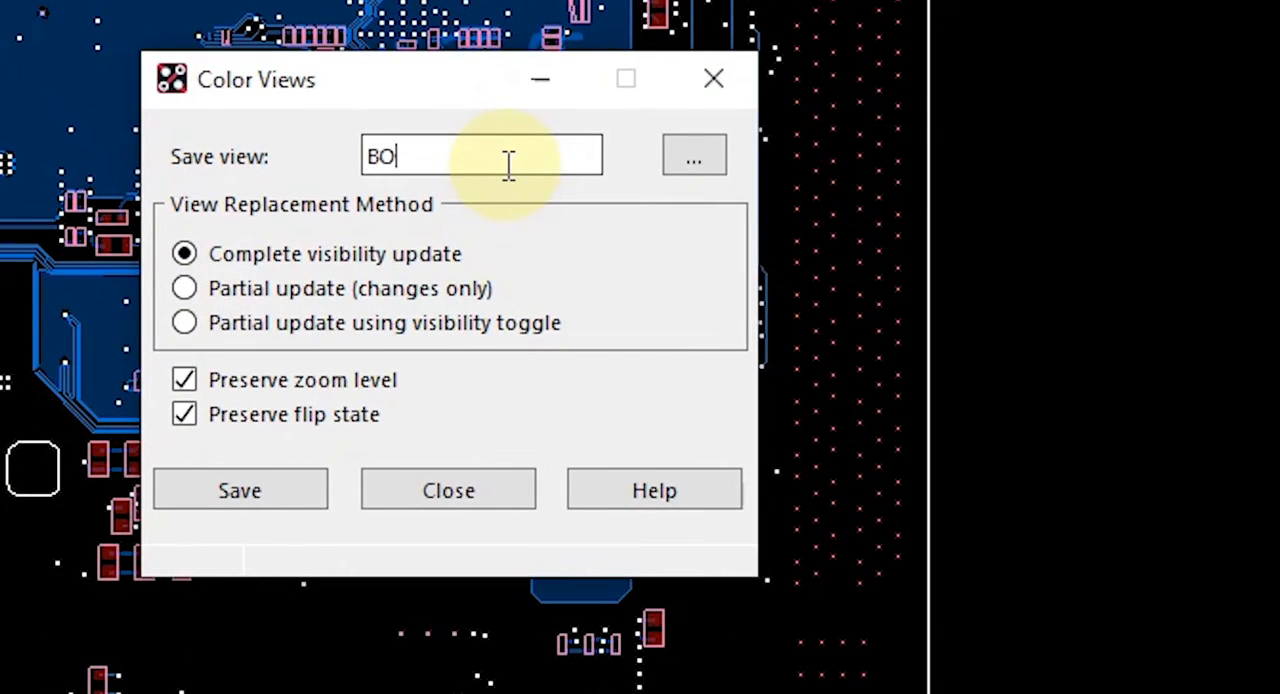
text(TTOM_V)
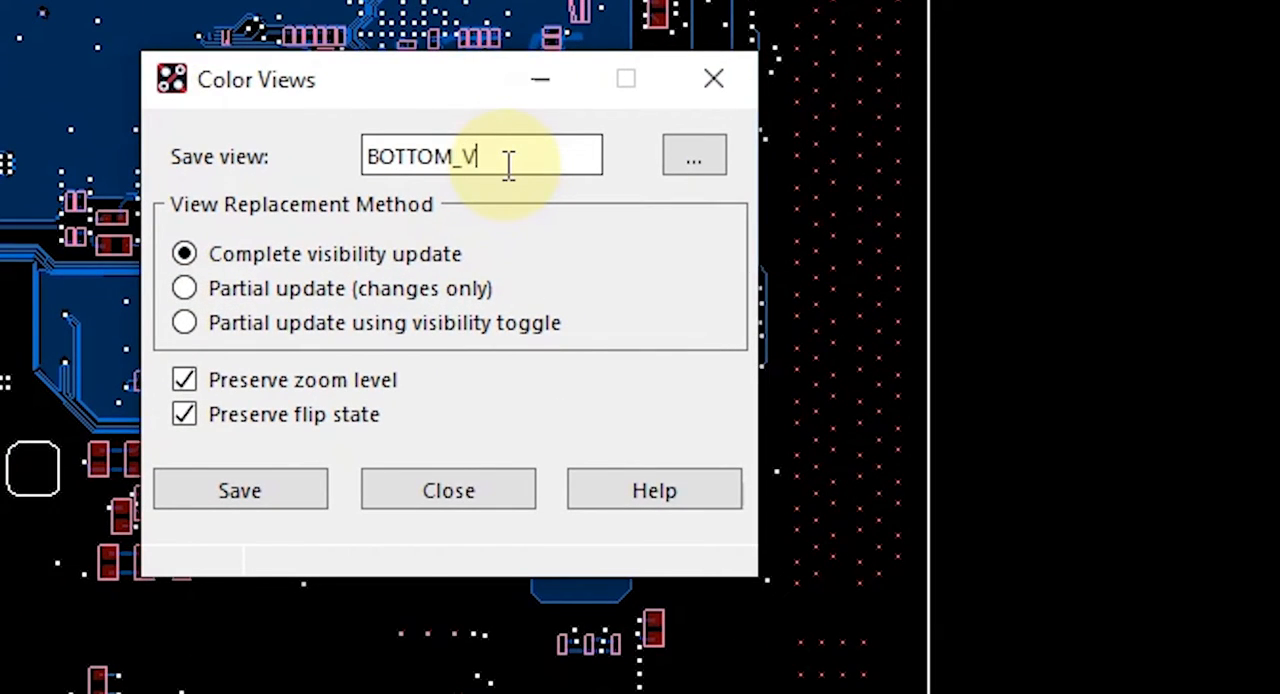
text(IEW)
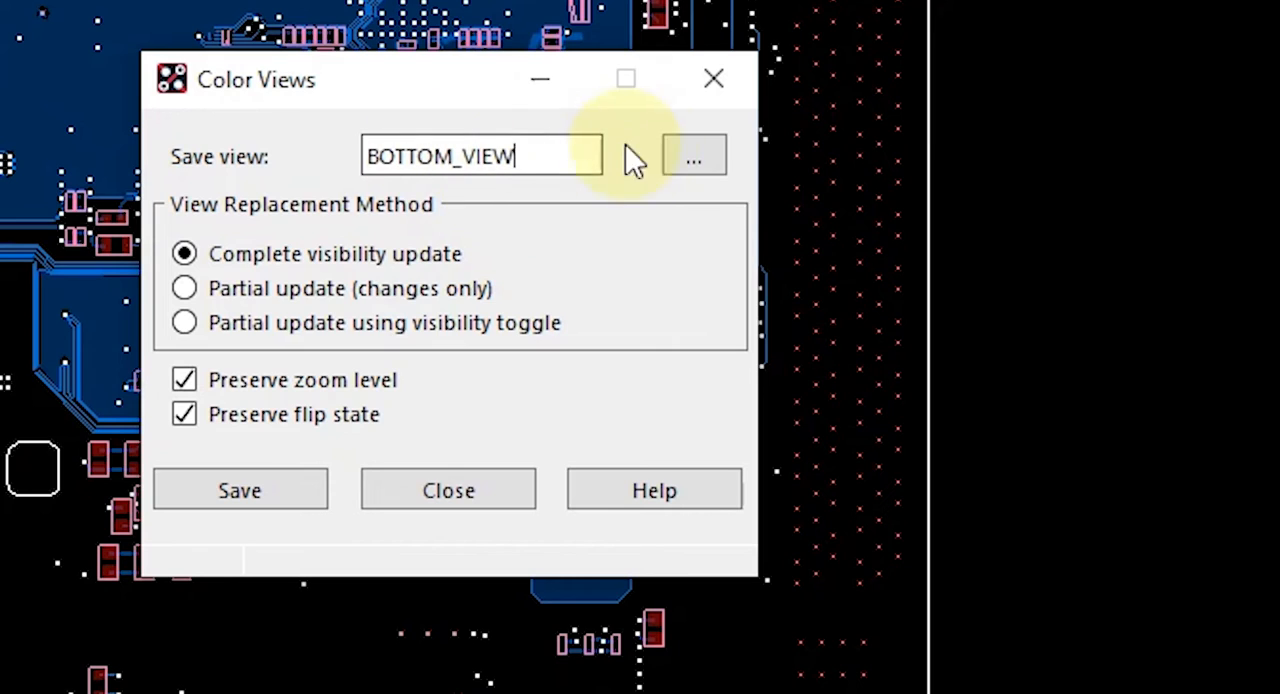
mouse_move(290, 280)
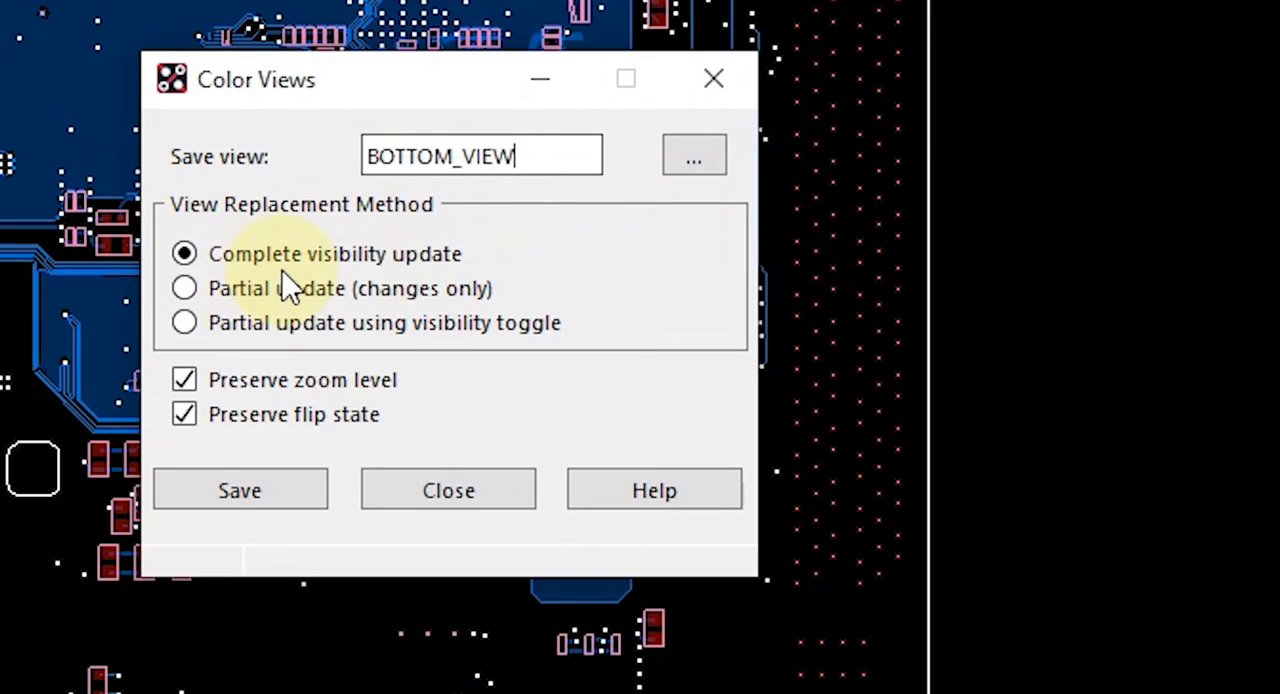
mouse_move(244, 288)
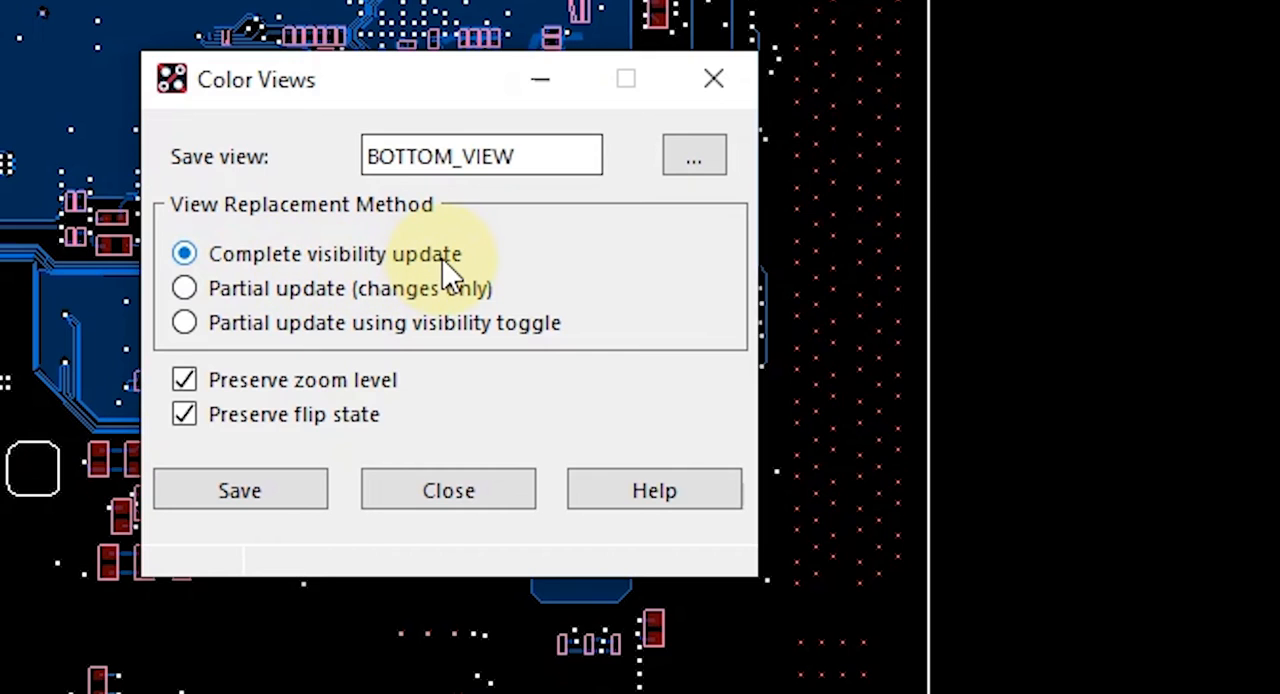
mouse_move(376, 400)
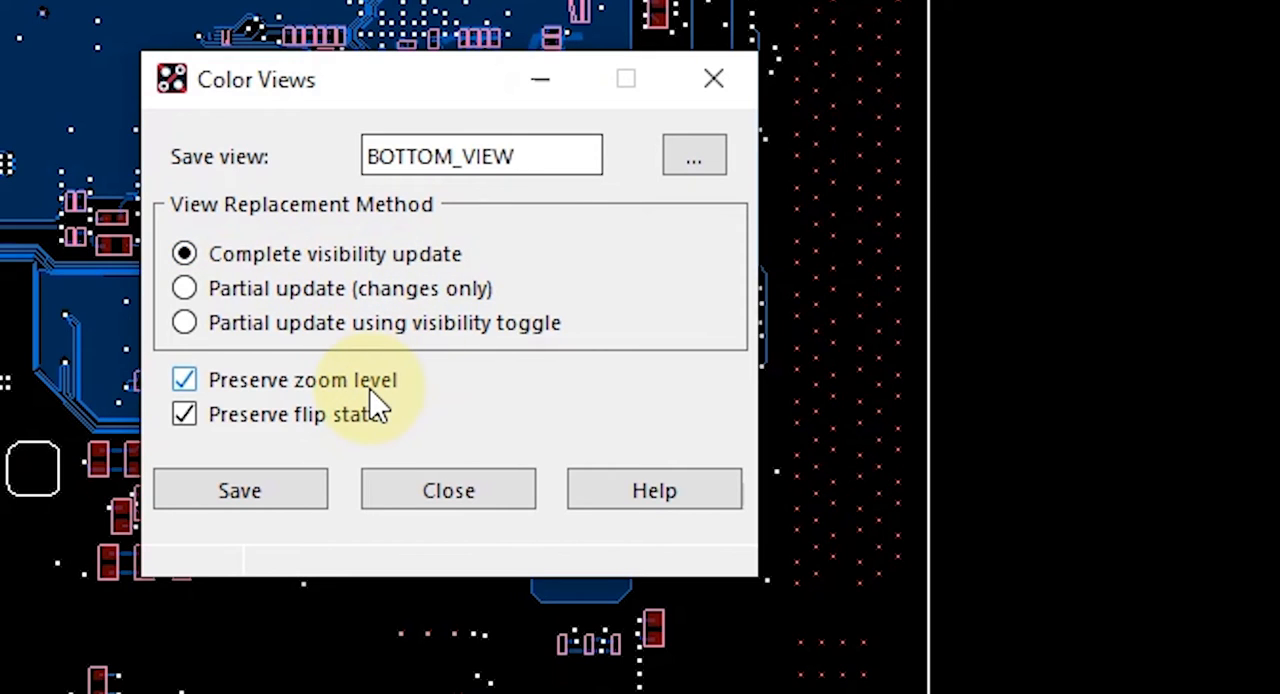
click(240, 490)
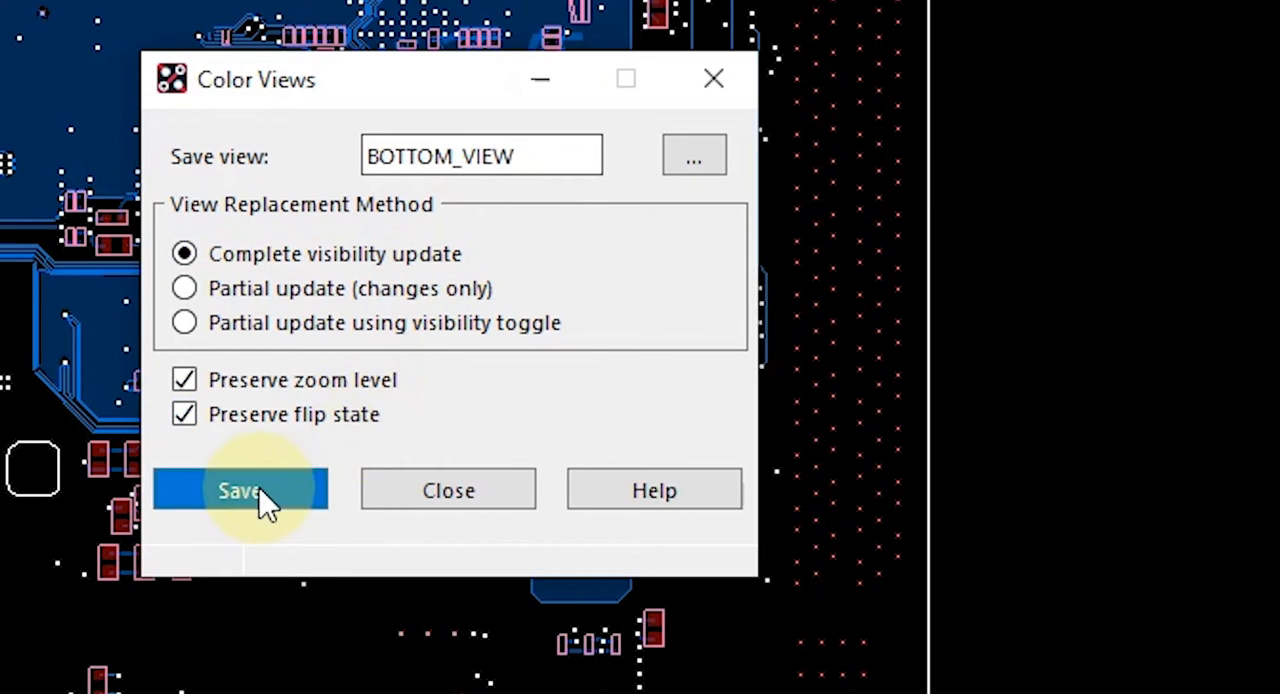
click(240, 490)
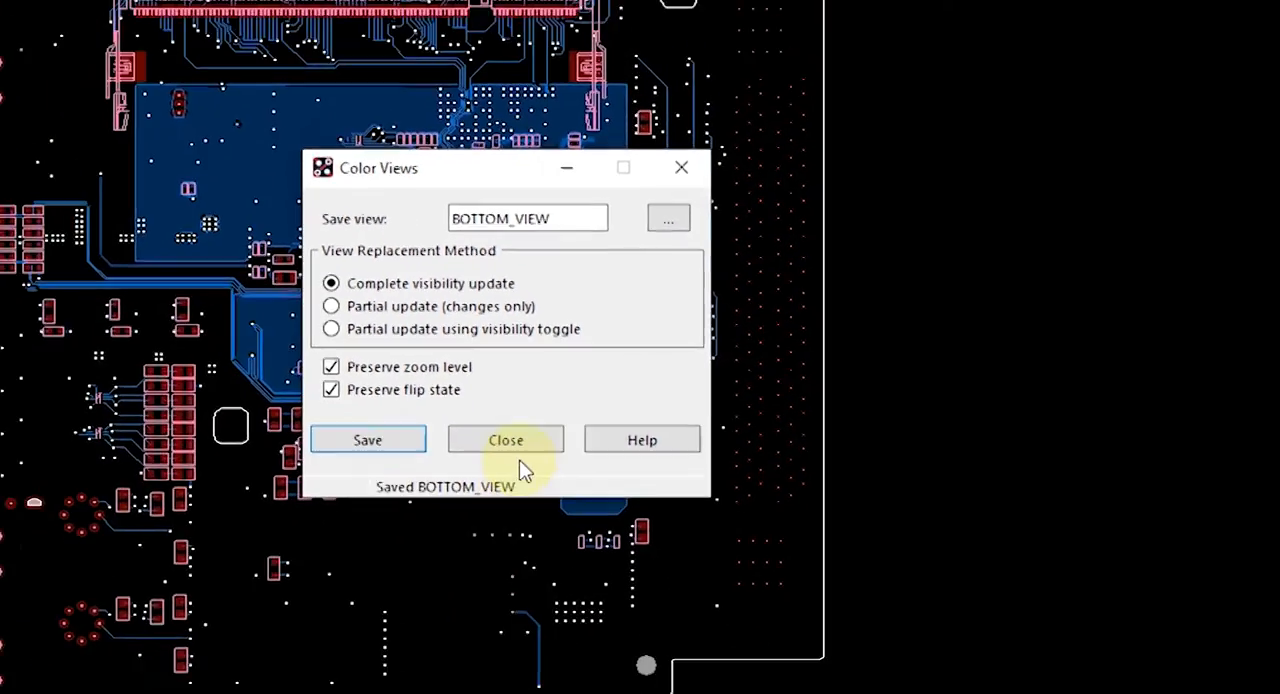
Apply the saved TOP_VIEW colouring, then reapply BOTTOM_VIEW to confirm it restores the bottom-layer display.
click(504, 440)
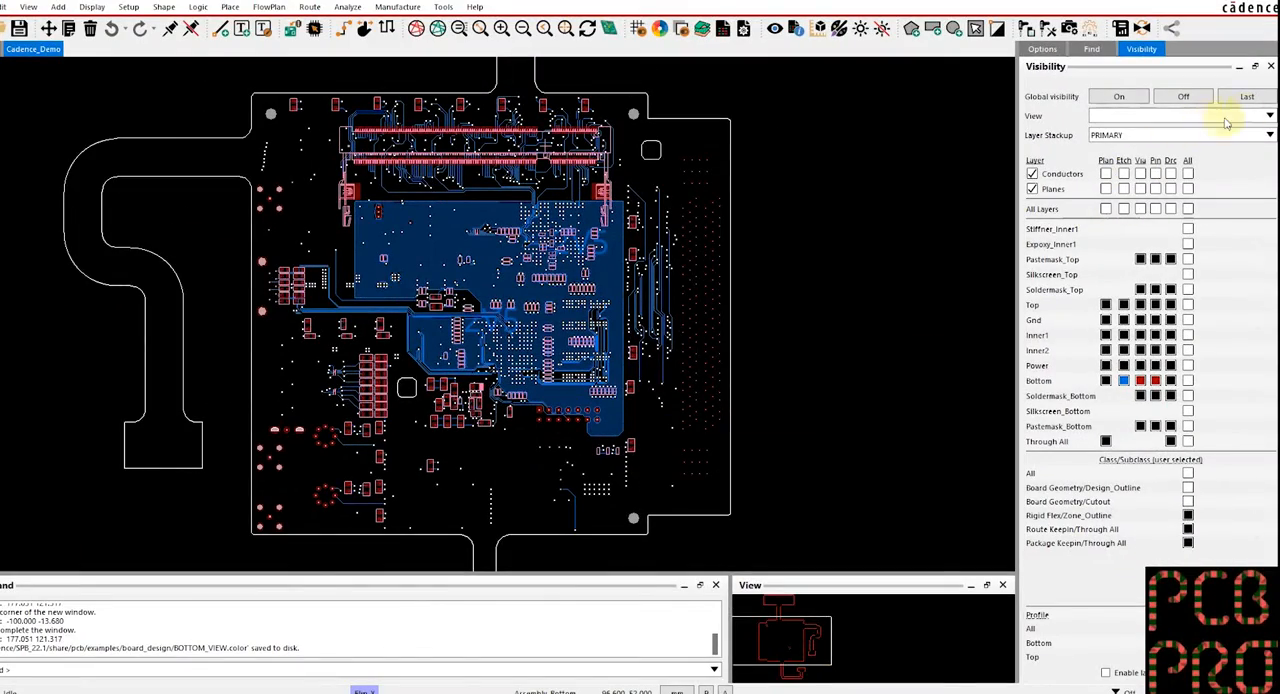
click(1270, 116)
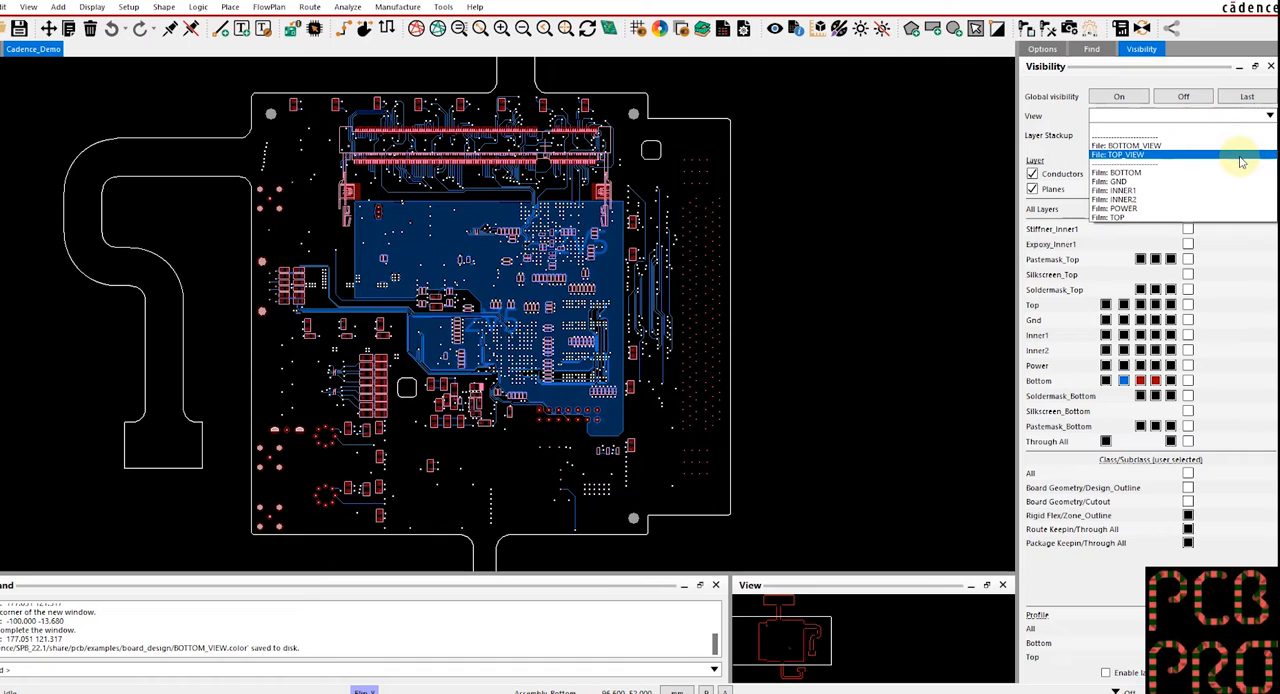
click(1116, 154)
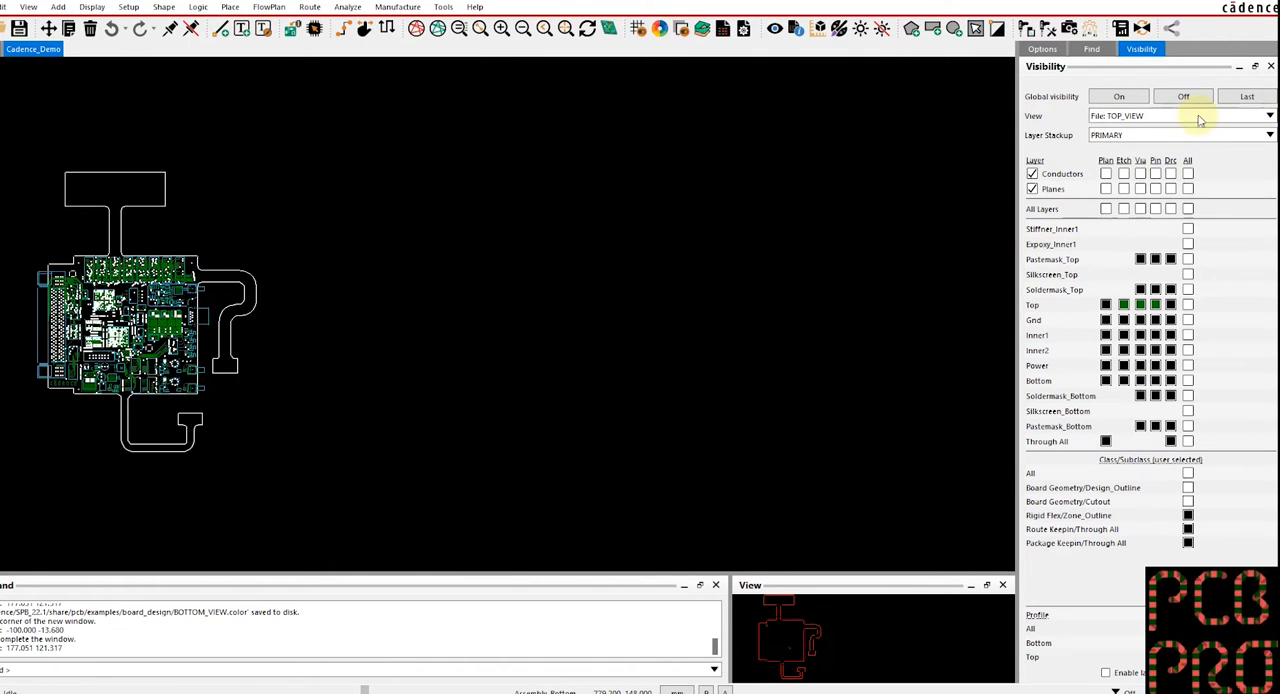
click(1268, 116)
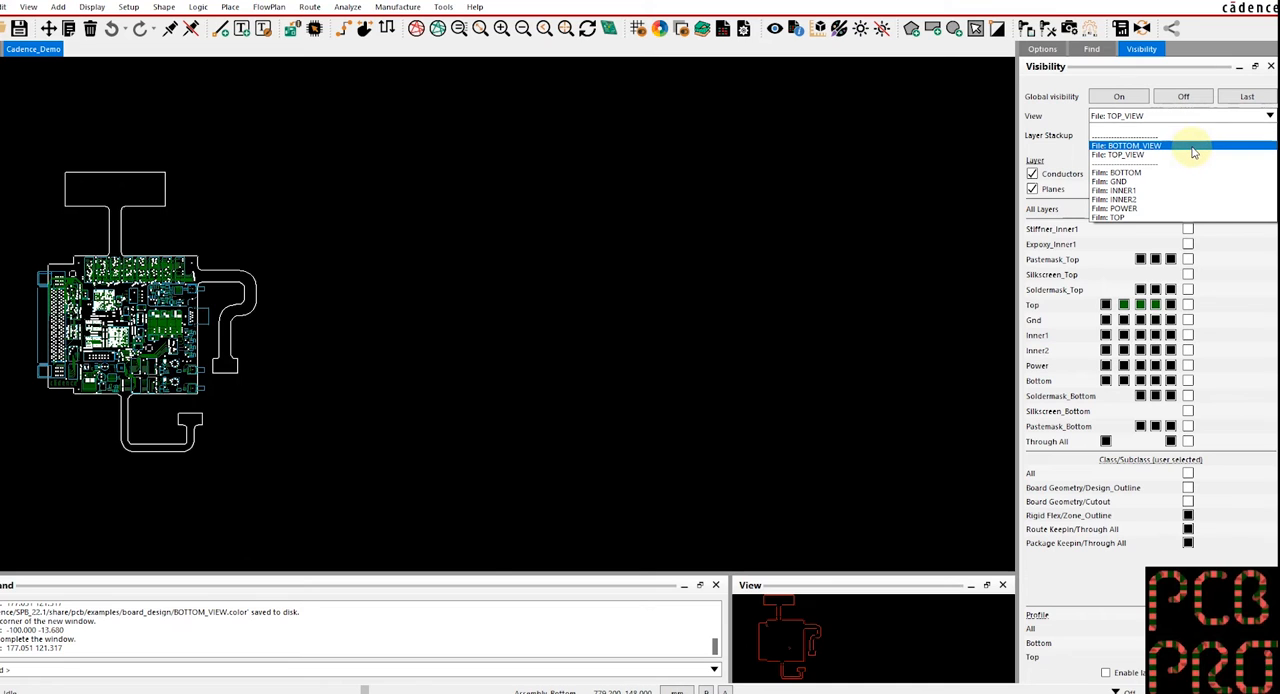
click(1126, 144)
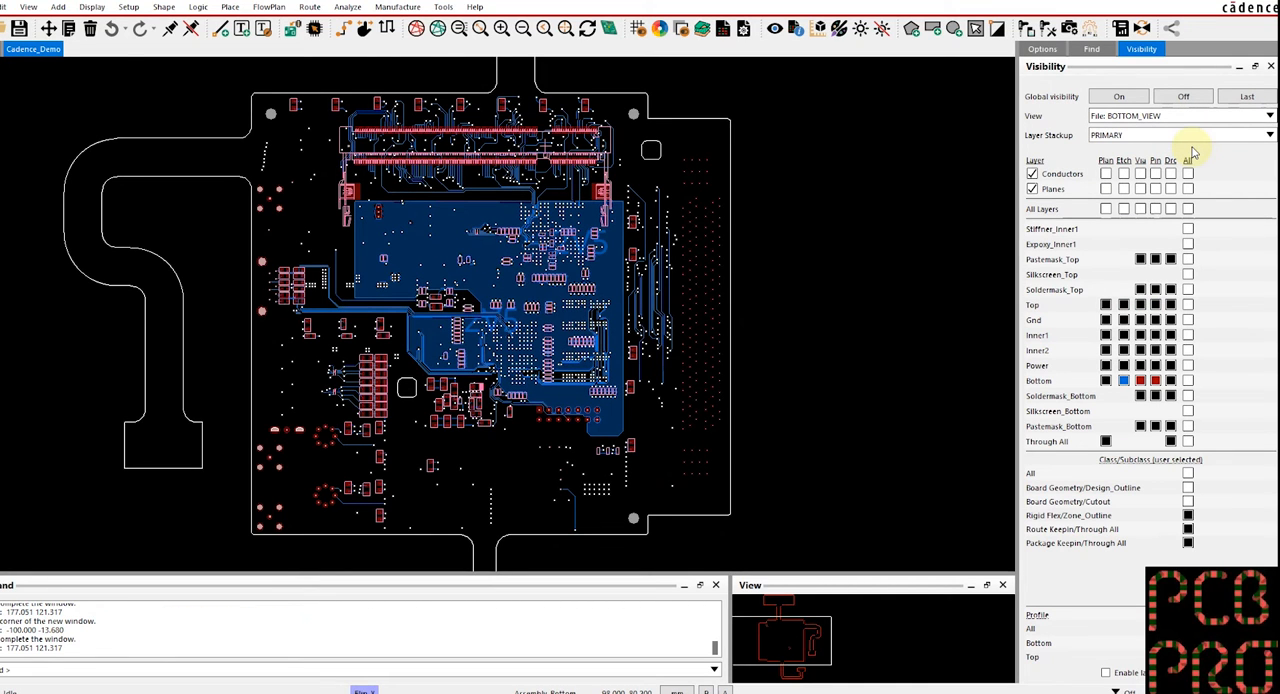
mouse_move(948, 346)
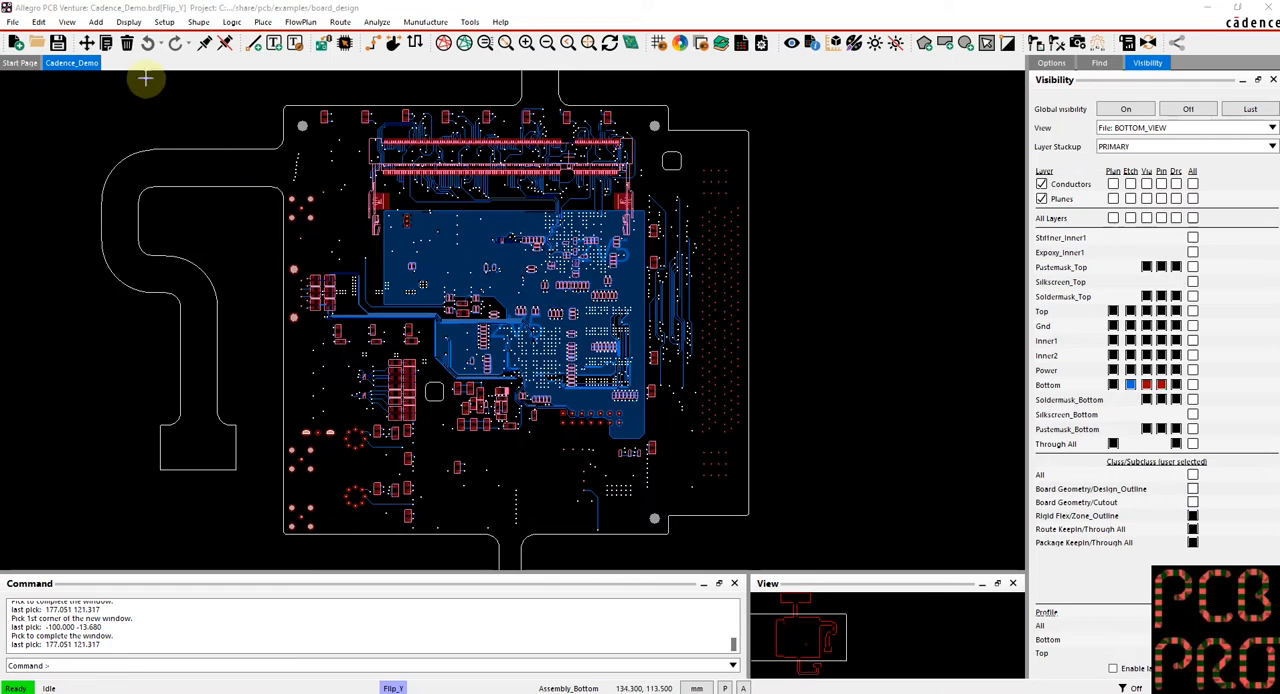
Start a 'Partial update (changes only)' colour view named ADD_INNER with the inner copper layers visible.
click(68, 22)
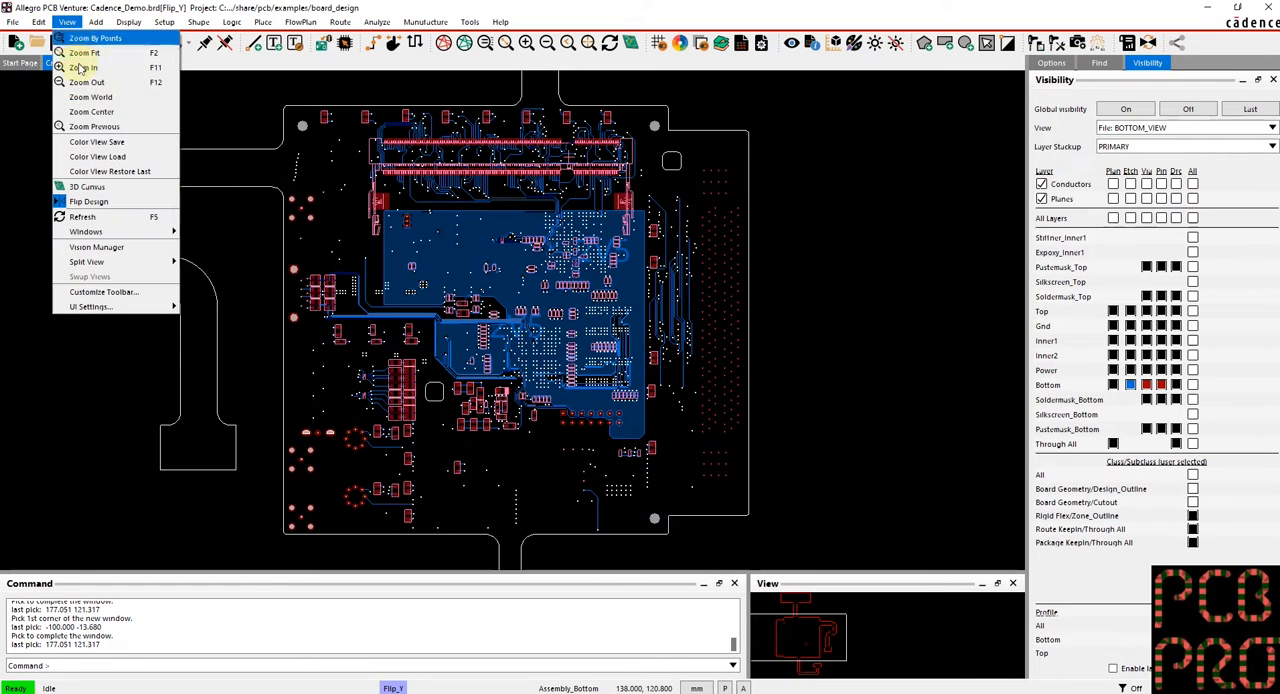
click(96, 140)
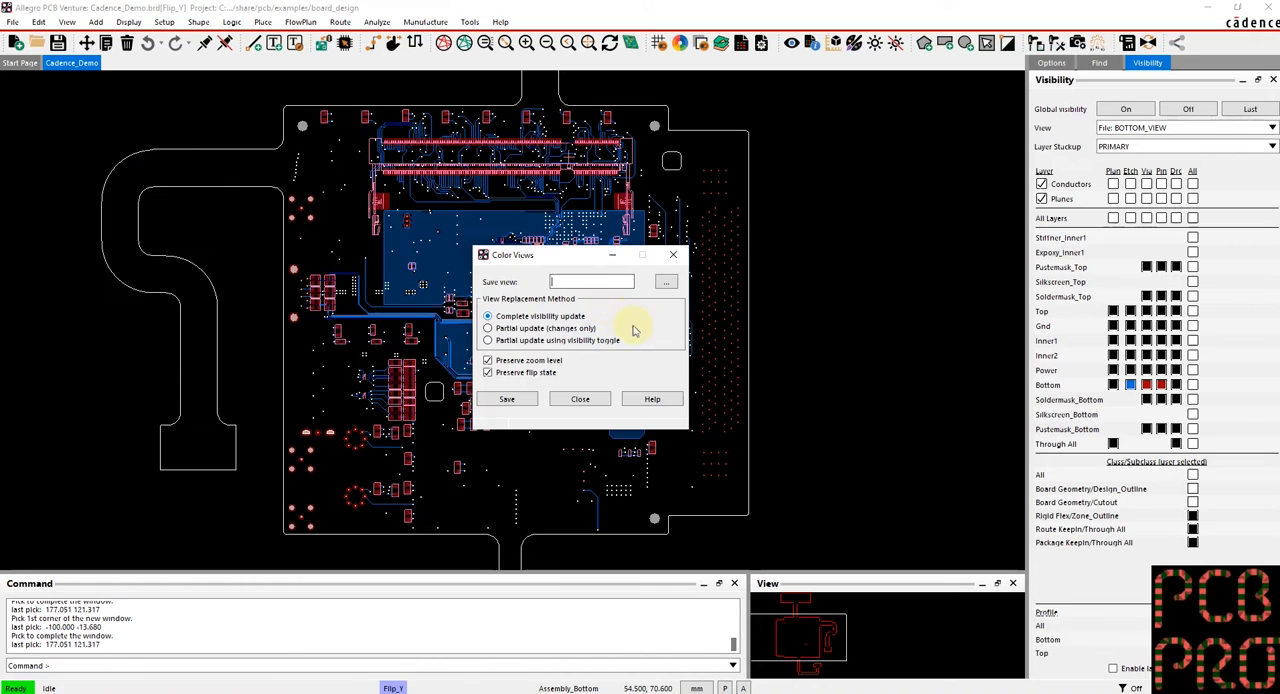
click(488, 328)
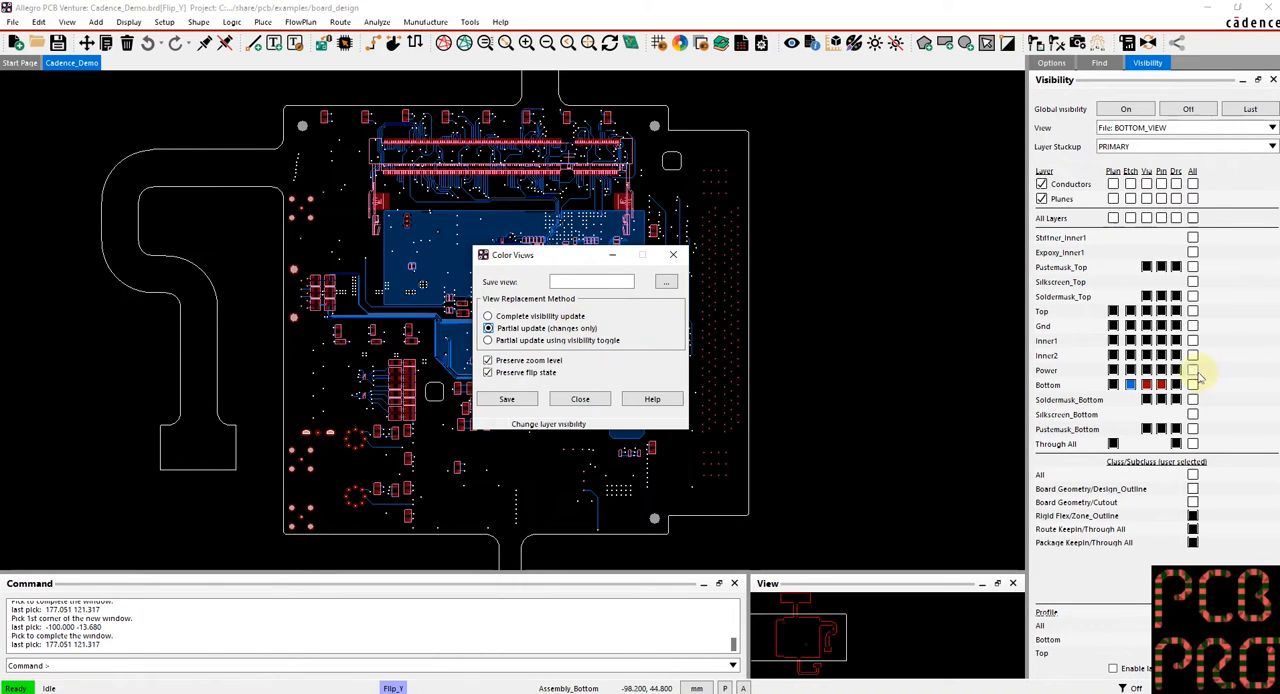
mouse_move(1196, 374)
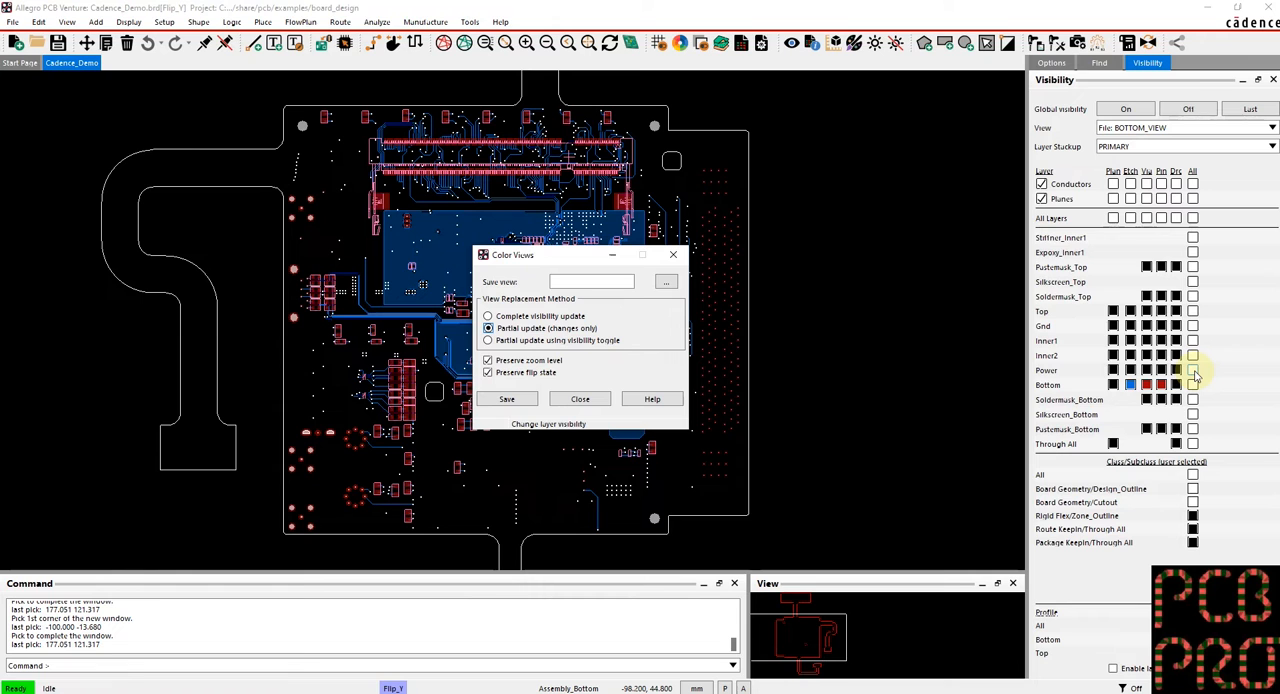
click(1192, 340)
text(ADD_INNER)
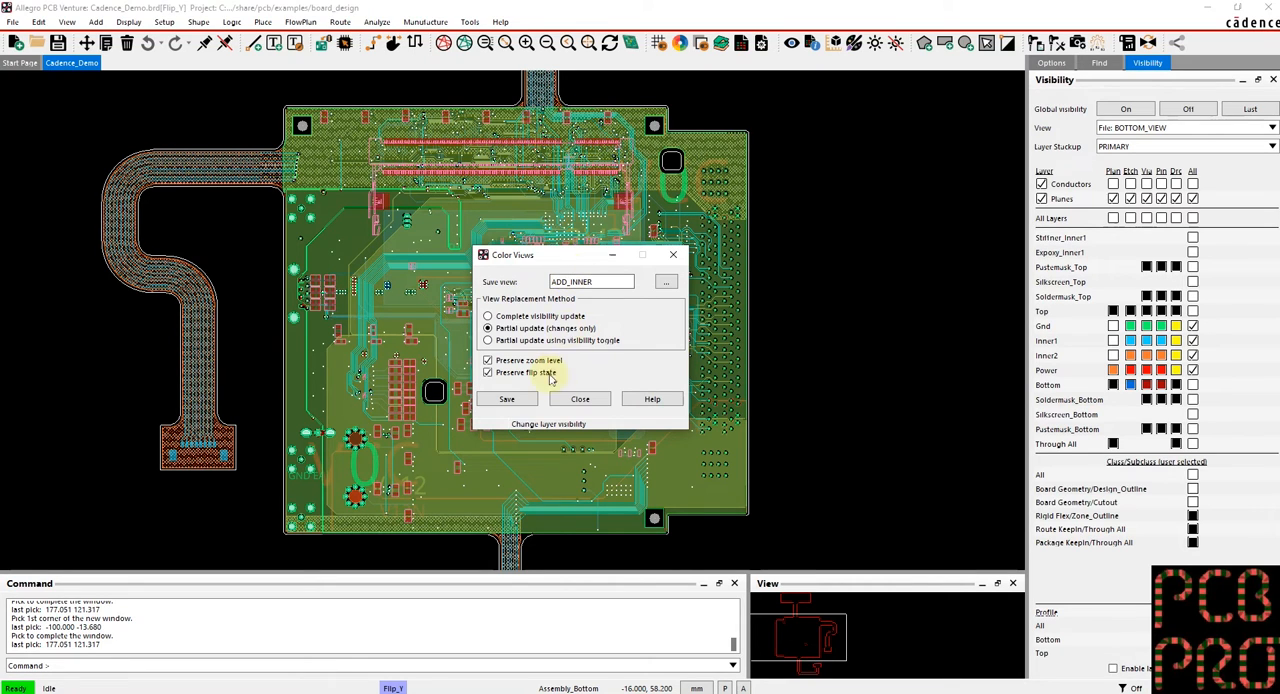
Save ADD_INNER, then apply BOTTOM_VIEW followed by ADD_INNER to add the inner and power layers.
click(508, 400)
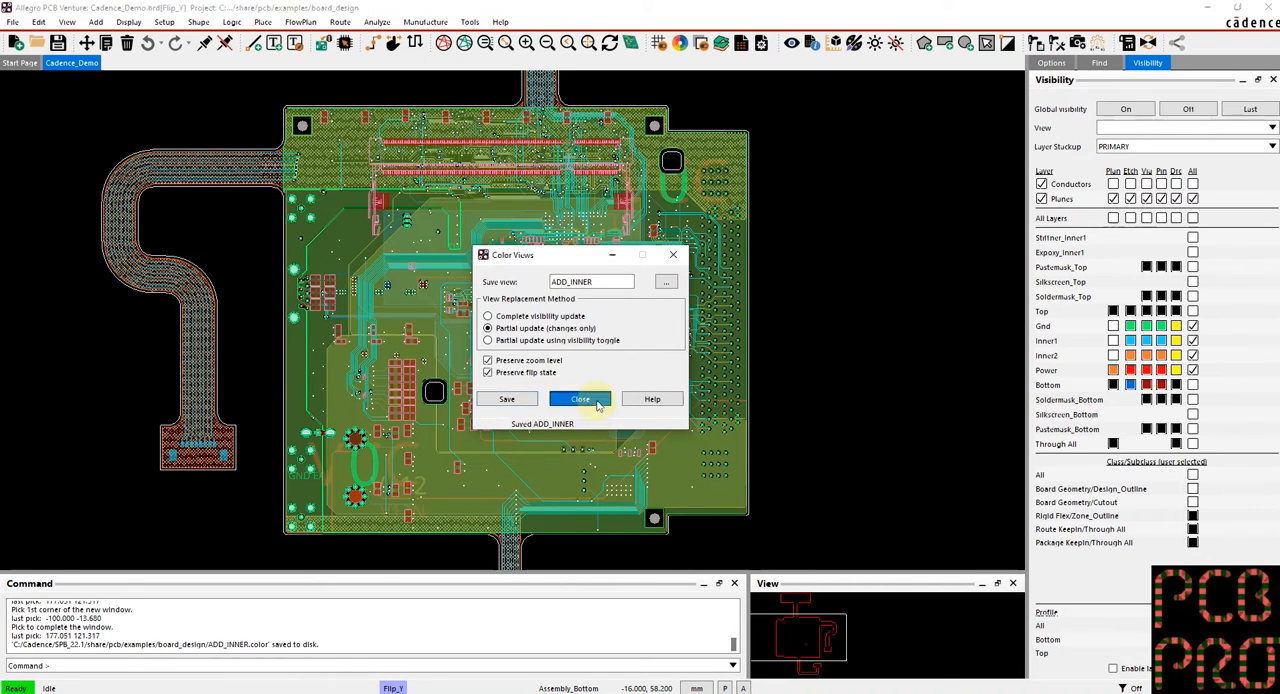
click(1272, 128)
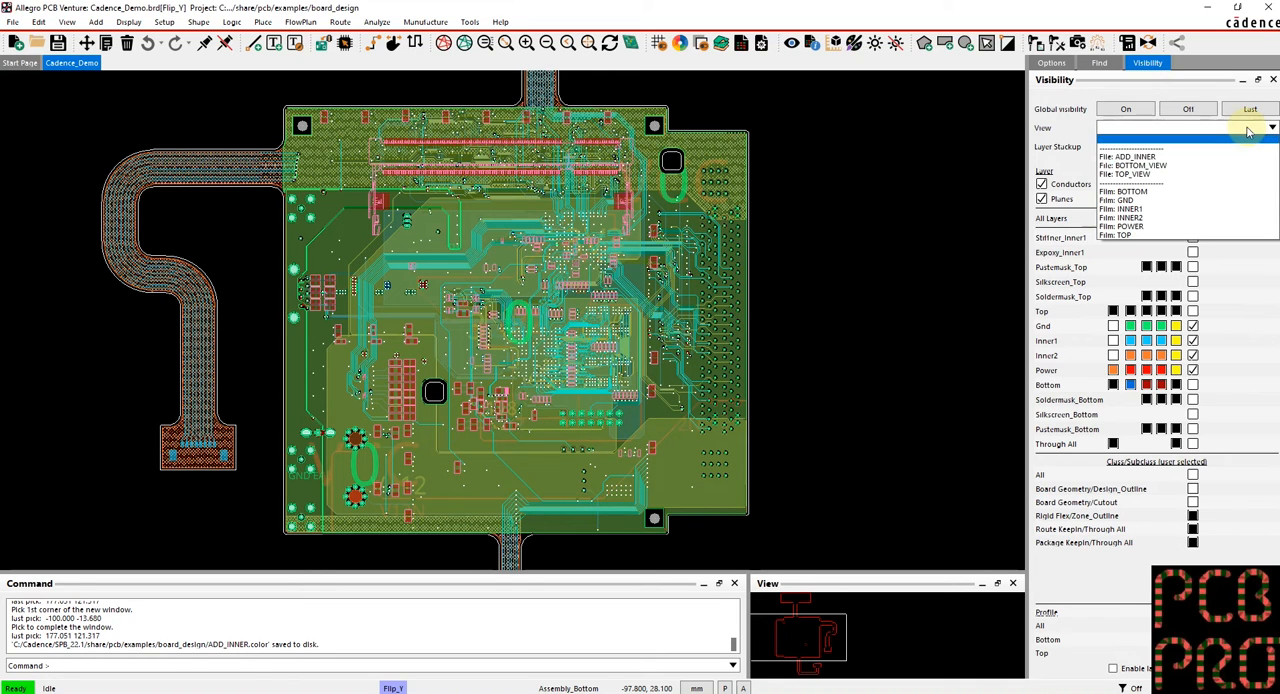
click(1132, 164)
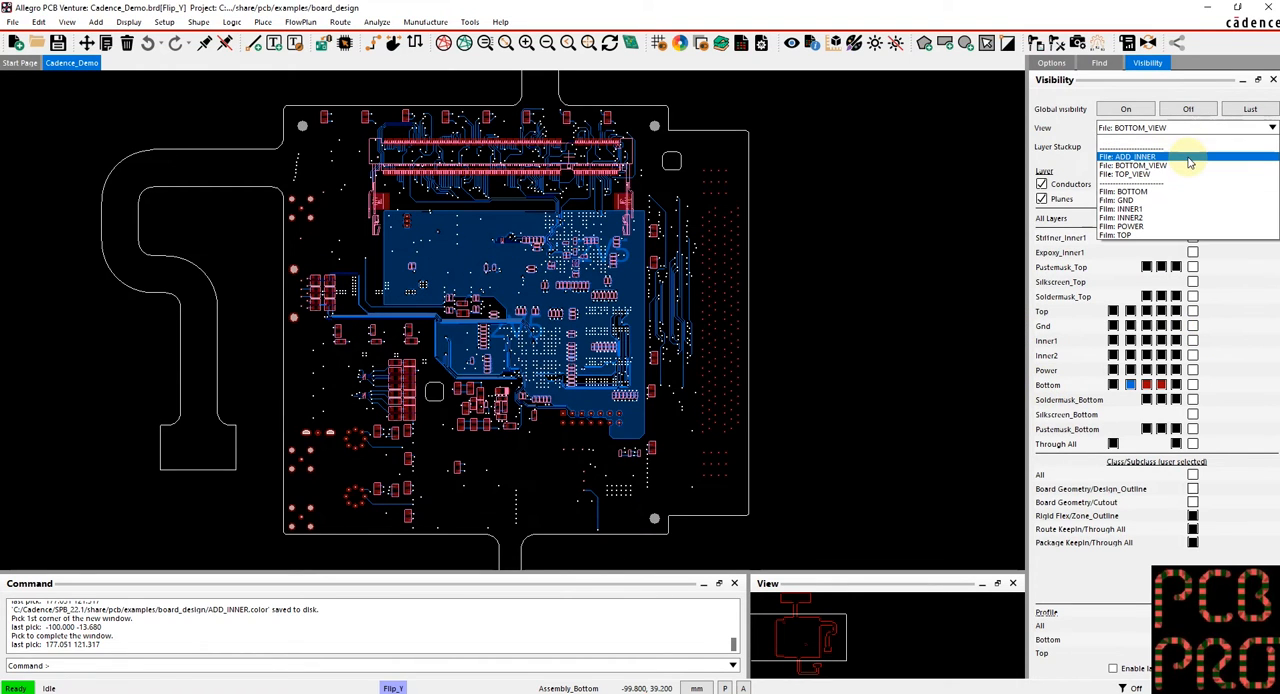
click(1128, 156)
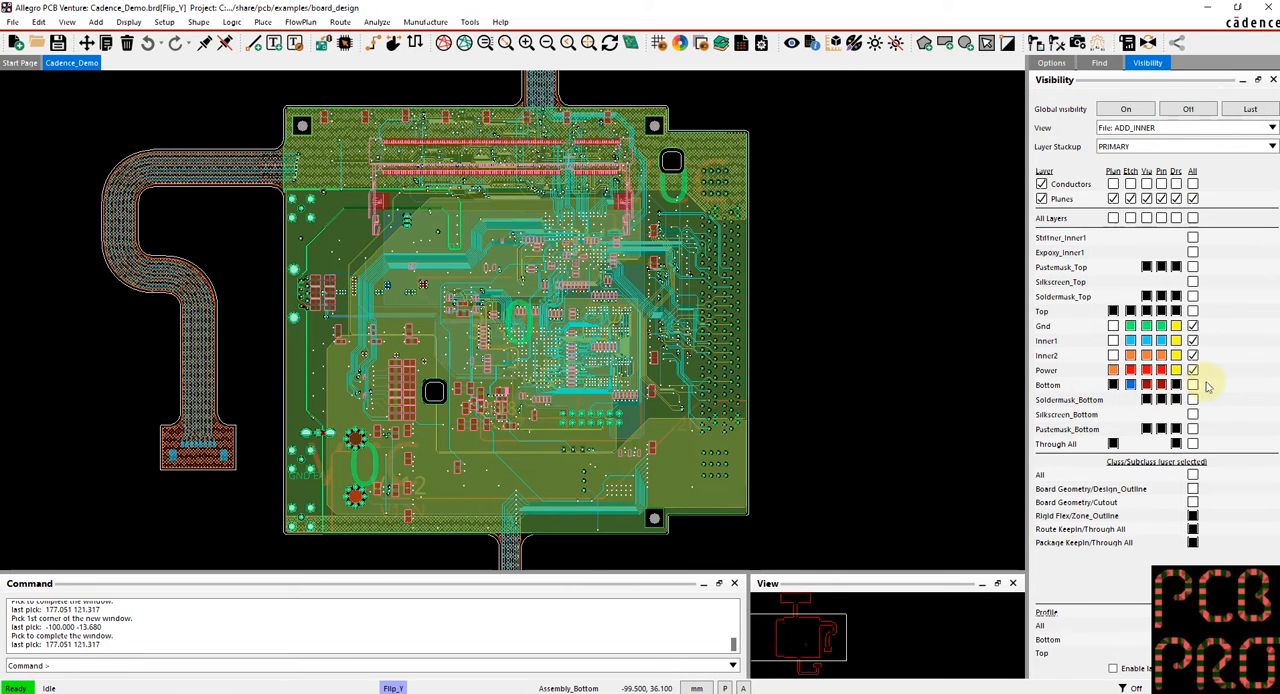
mouse_move(1220, 390)
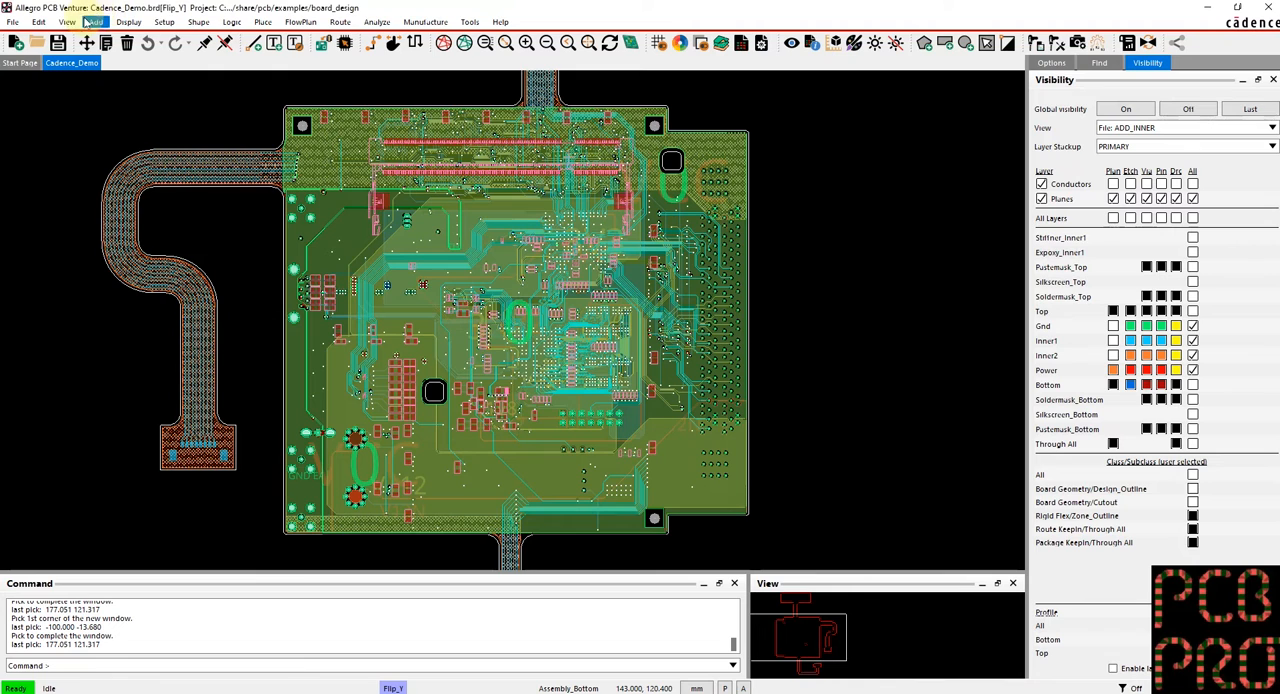
Save a 'Partial update using visibility toggle' colour view named TOGGLE_INNER with inner layers off.
click(68, 20)
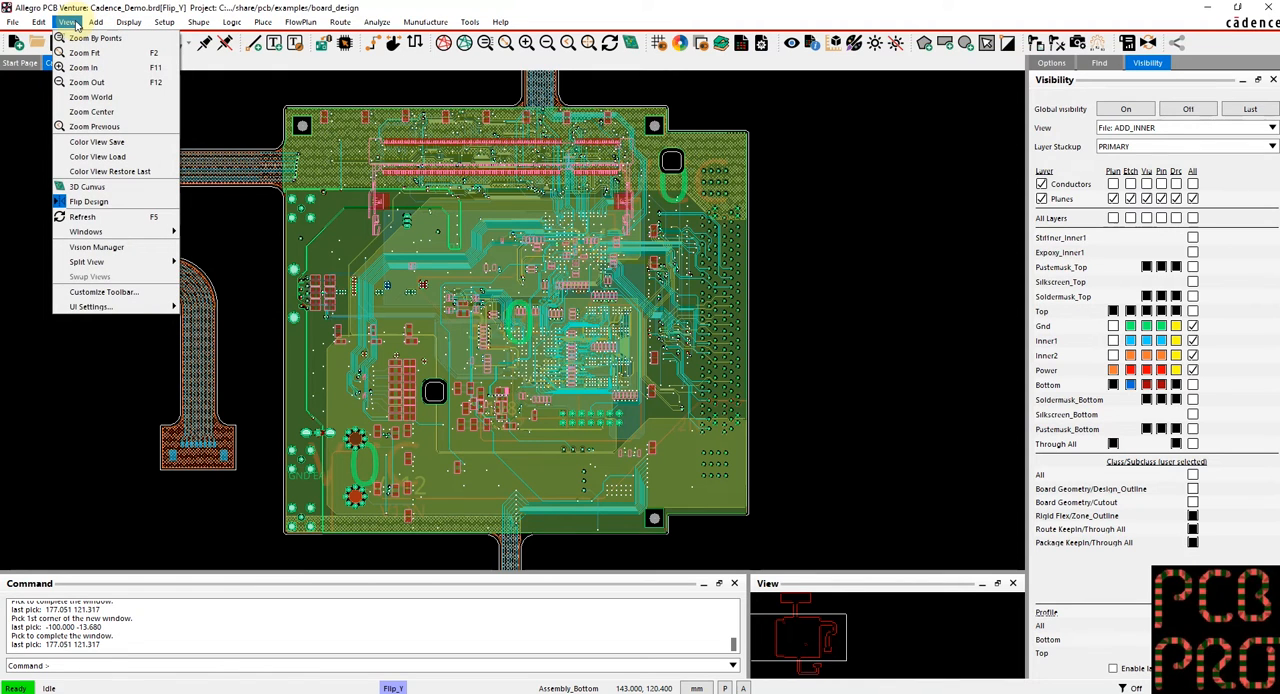
click(96, 140)
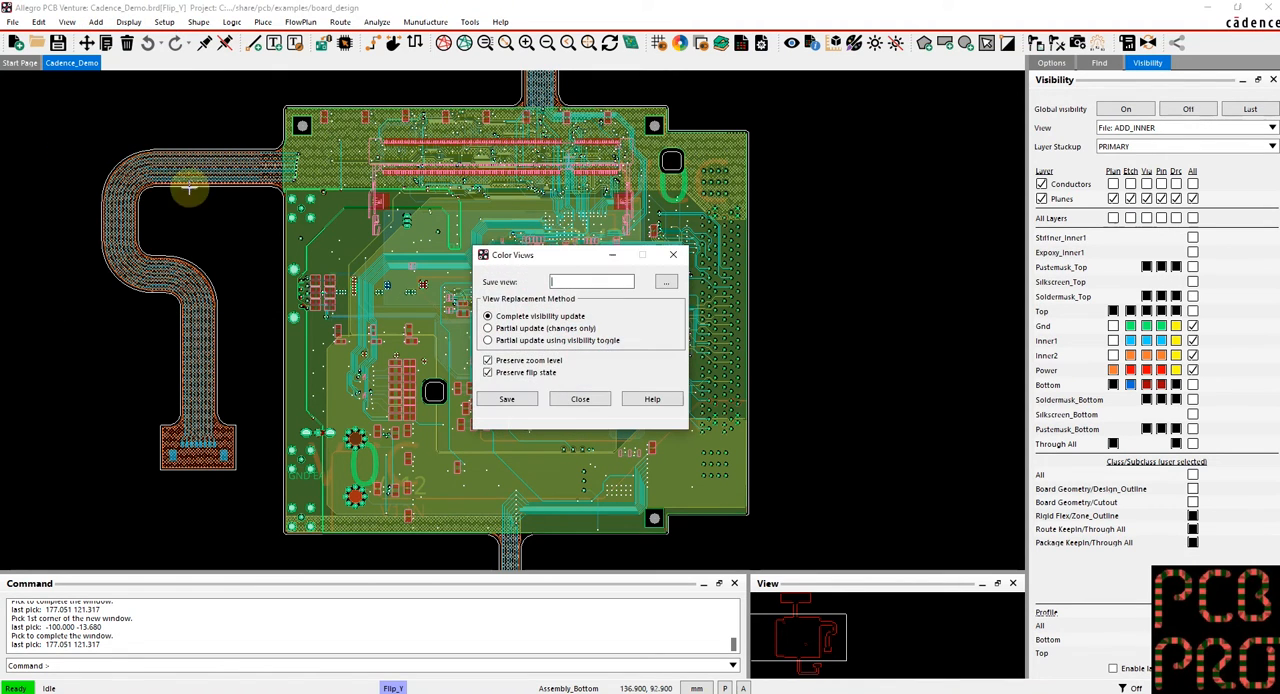
click(488, 340)
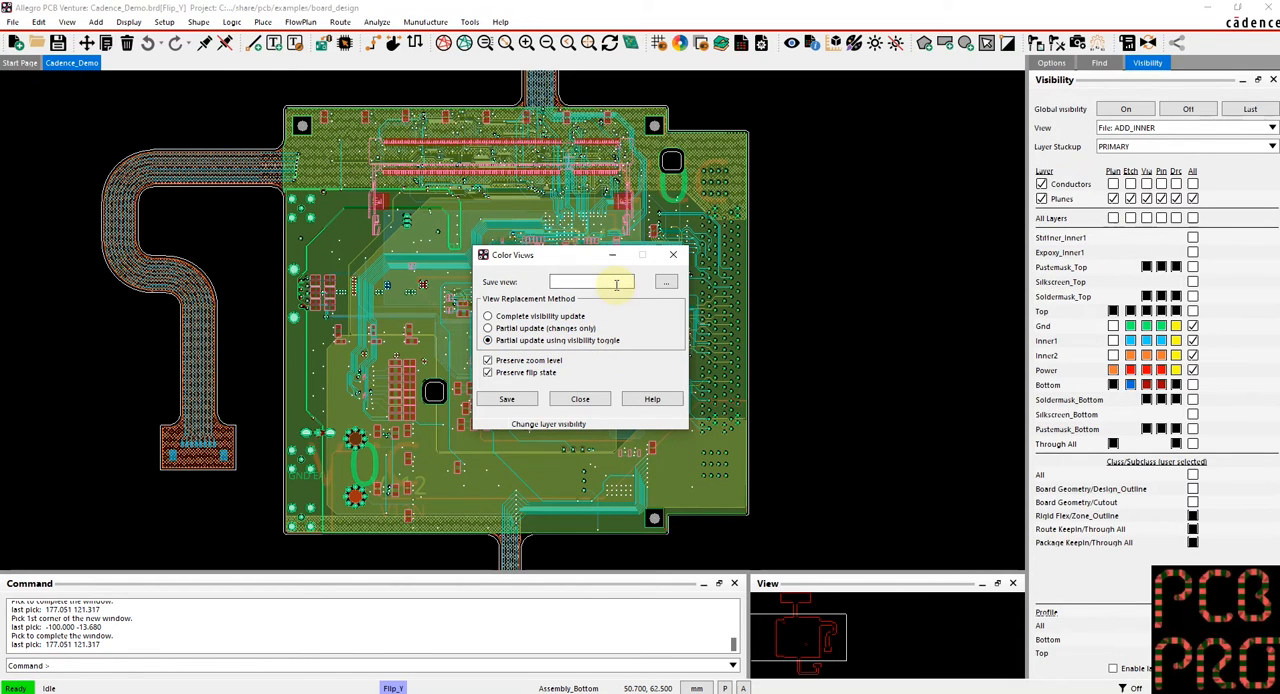
text(TOGGLE_INNER)
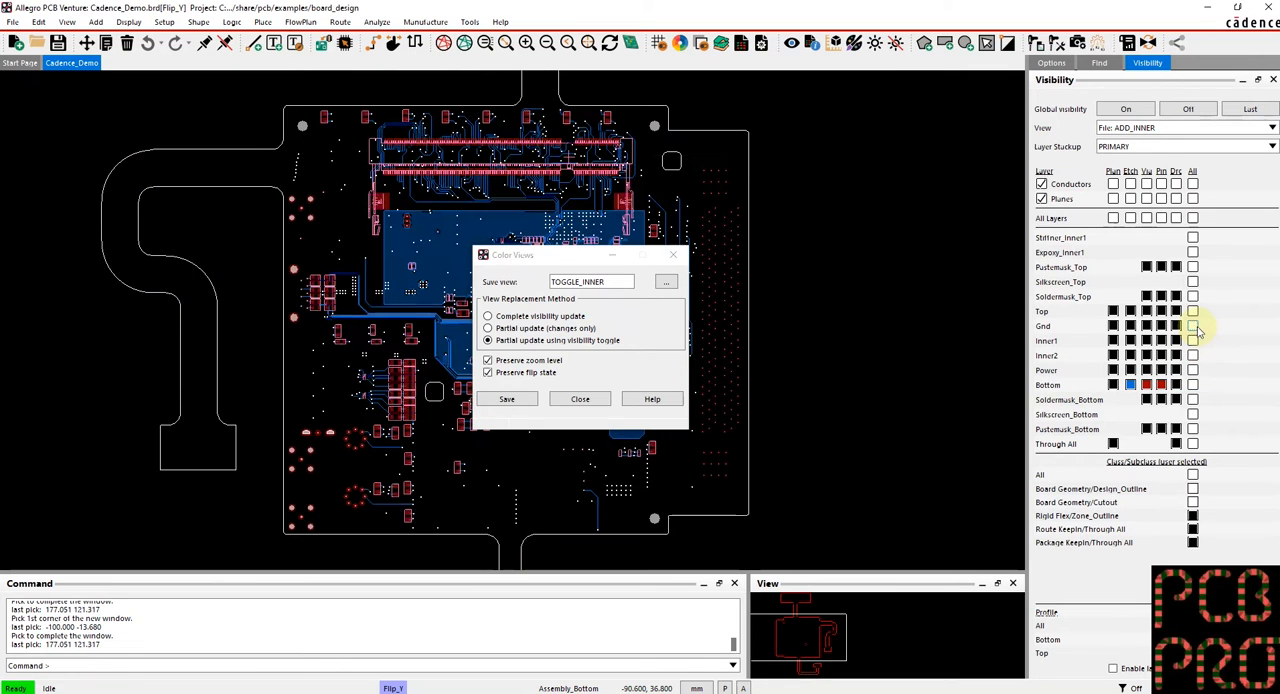
click(506, 400)
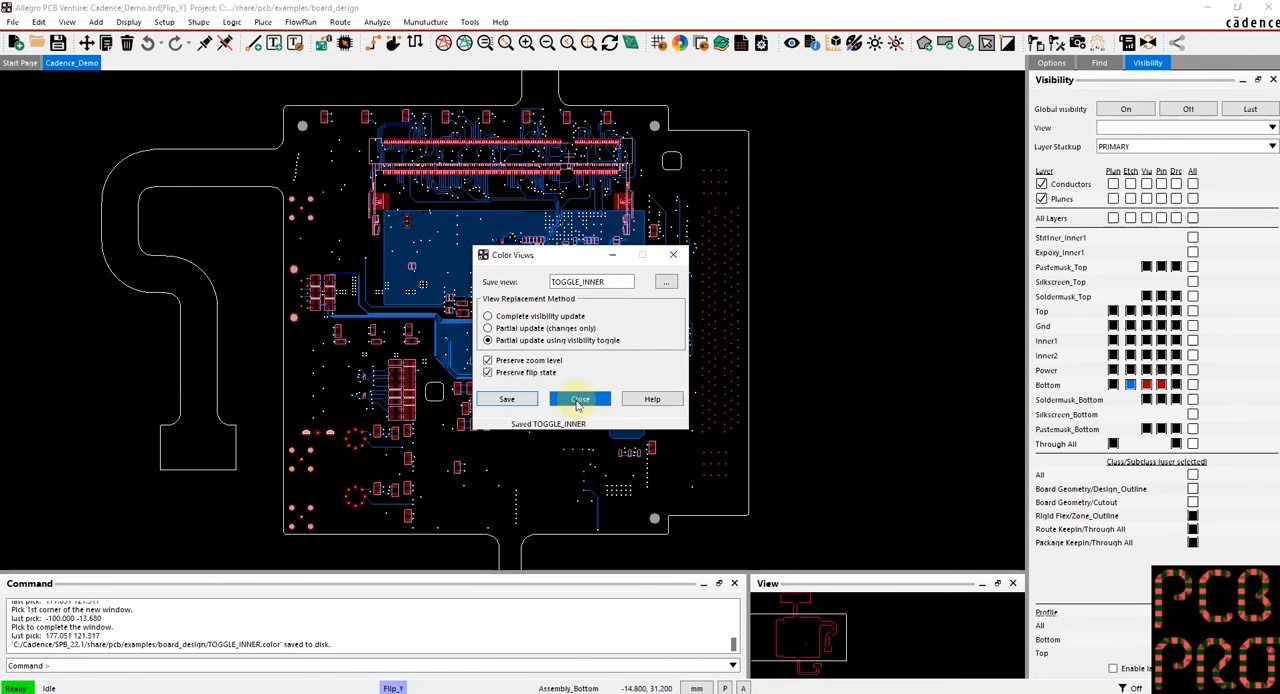
Close the Color Views dialog and apply TOGGLE_INNER, hiding the inner layers.
click(580, 400)
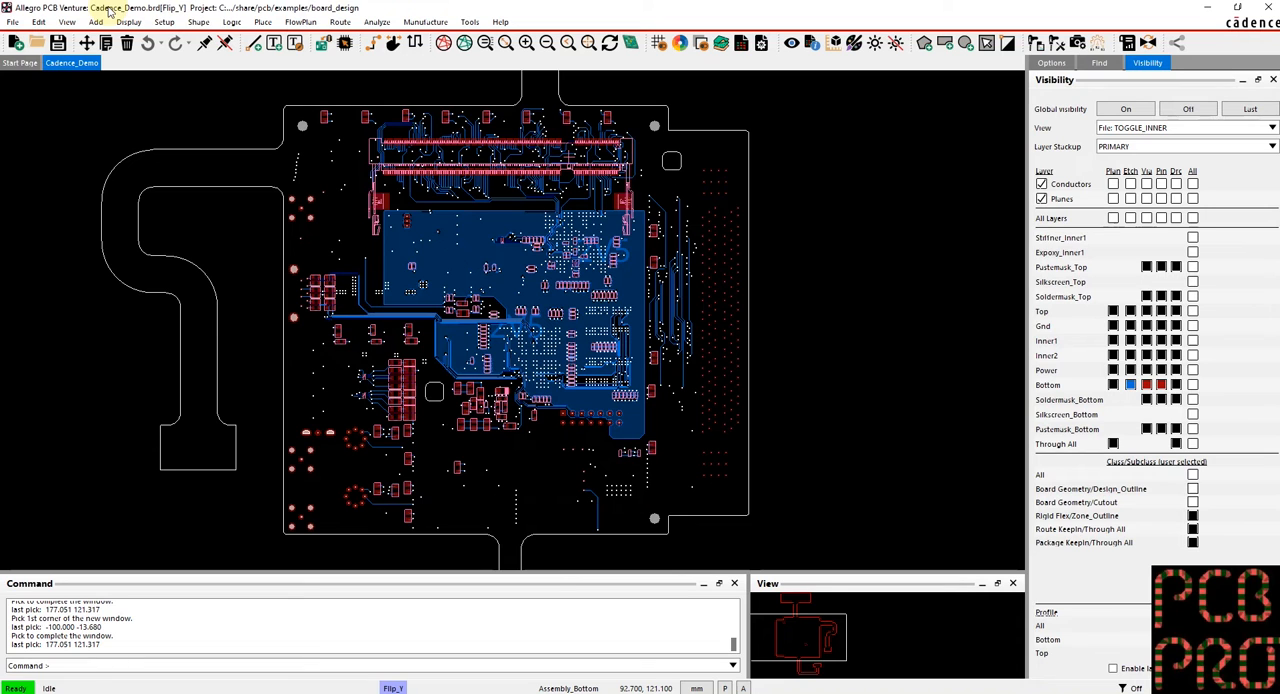
In User Preferences, go to Paths > Config and open the viewpath directory list.
click(164, 22)
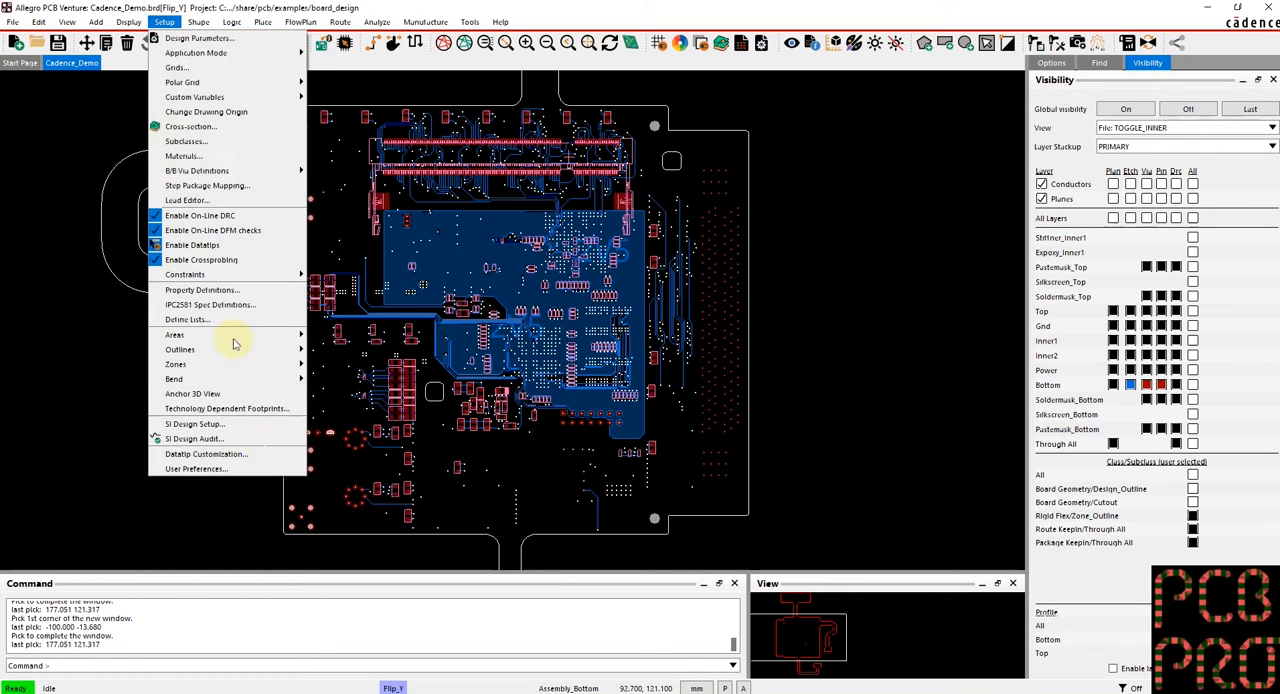
click(196, 468)
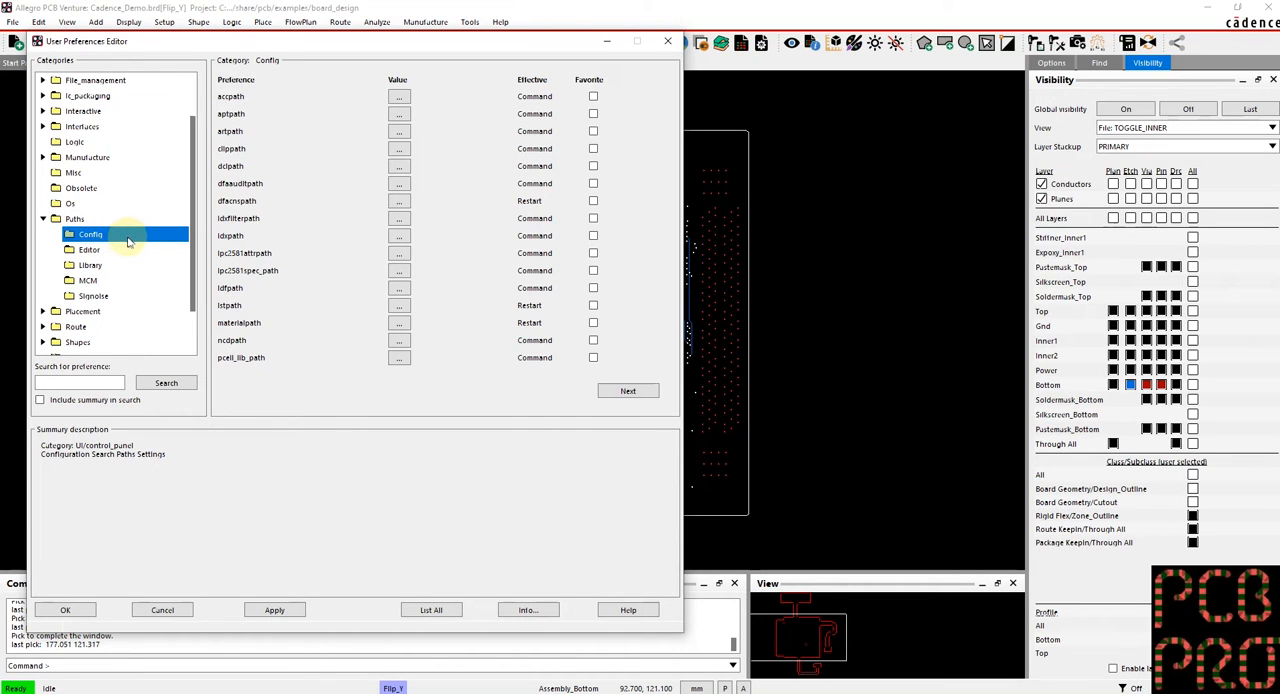
click(240, 356)
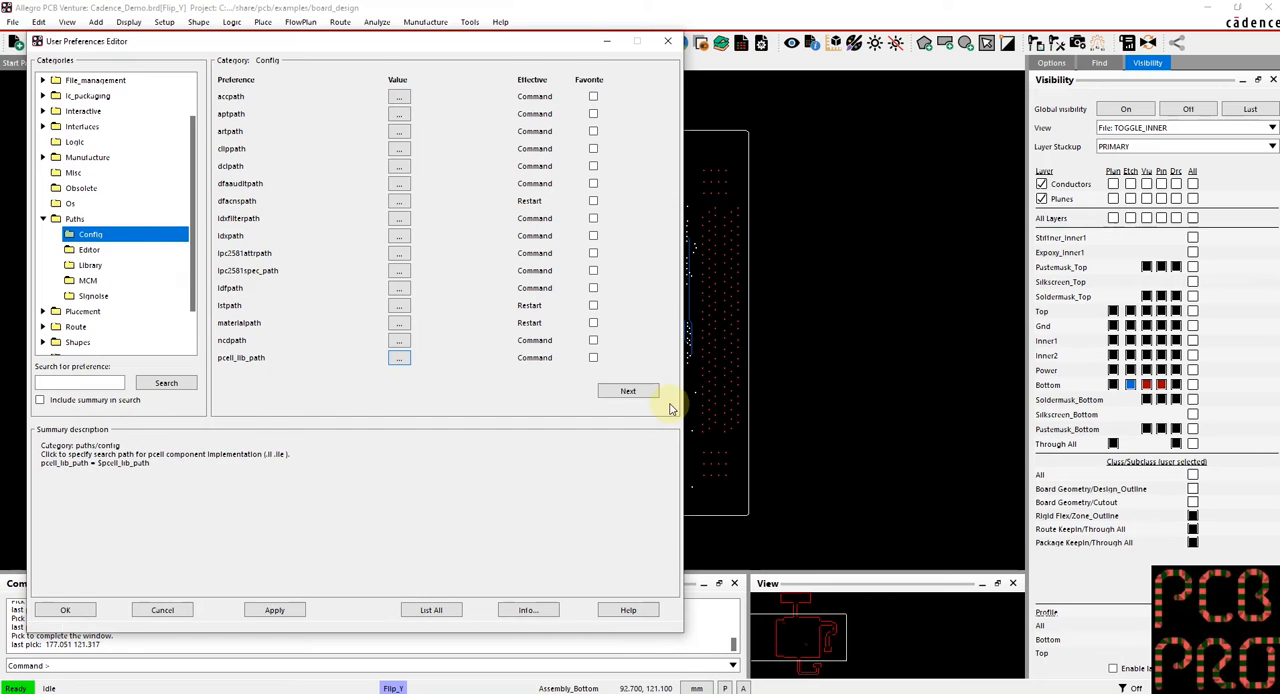
click(628, 390)
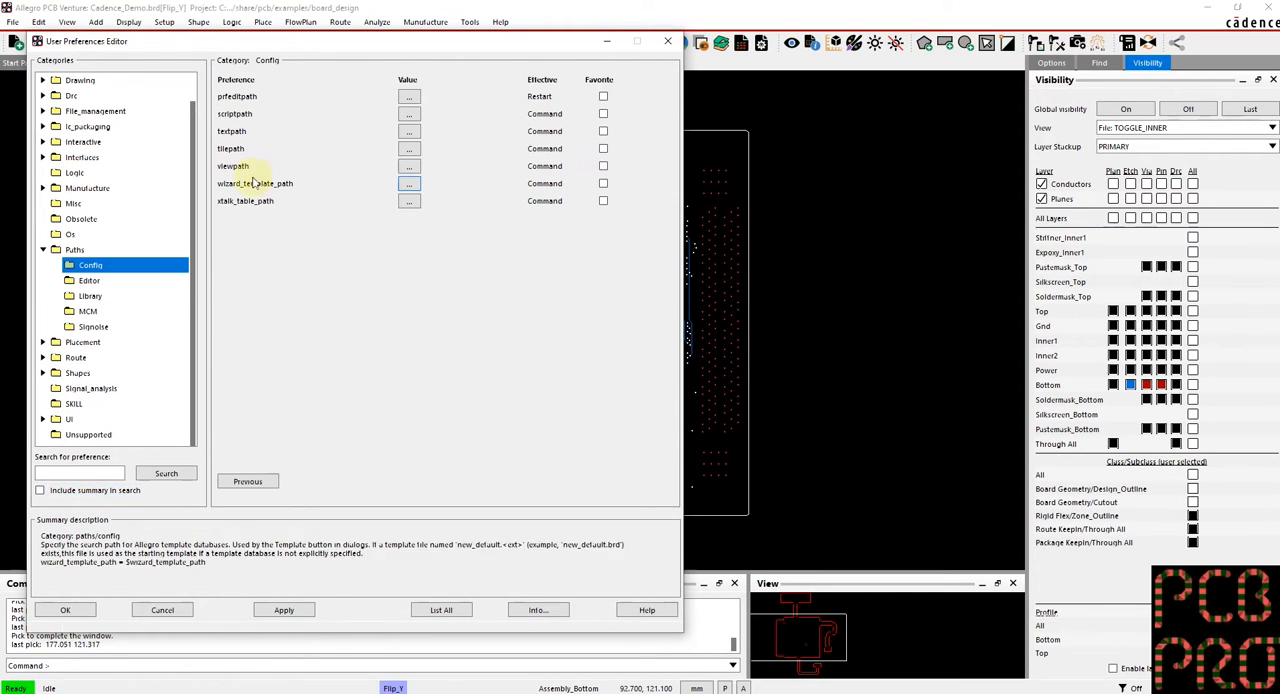
click(232, 166)
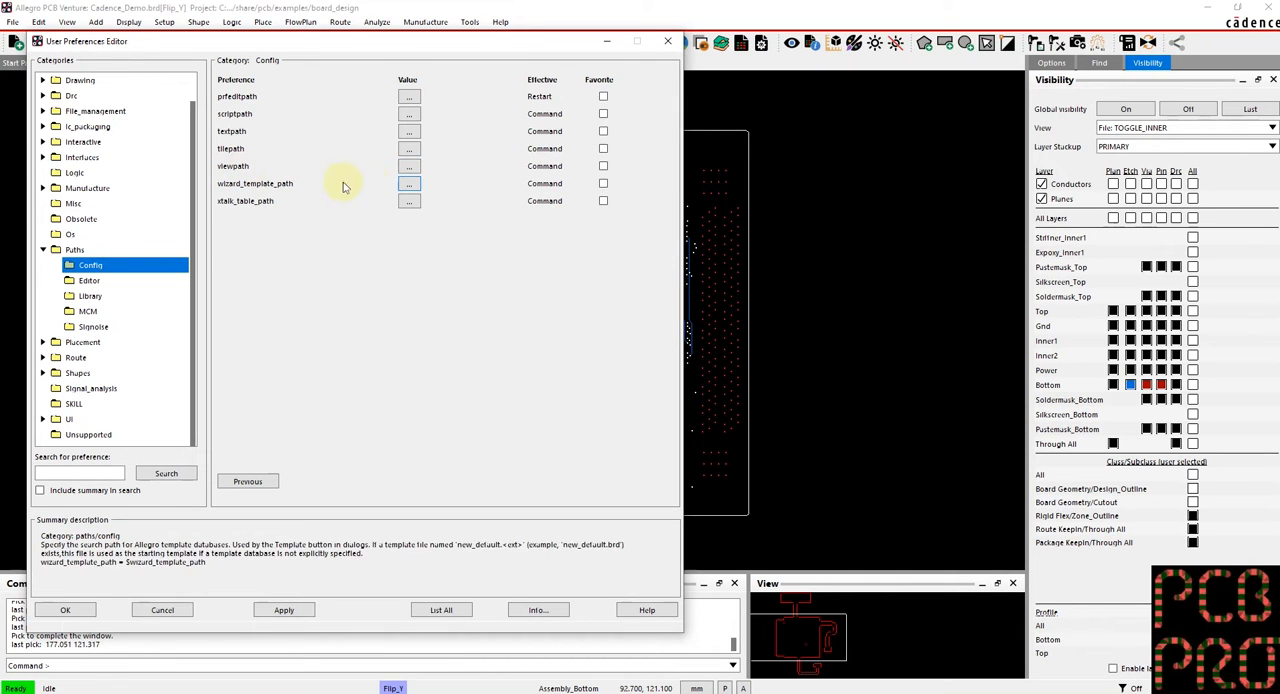
click(408, 166)
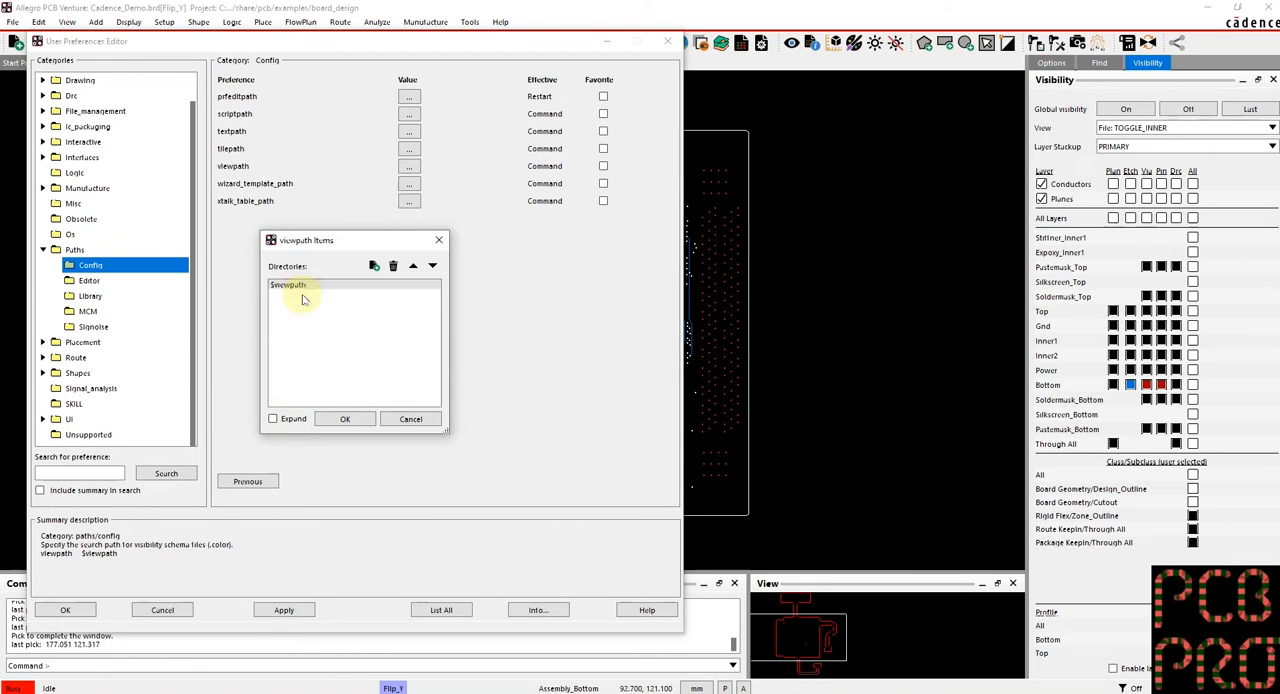
Tick Expand to show the viewpath entry as its full local views folder path.
click(272, 418)
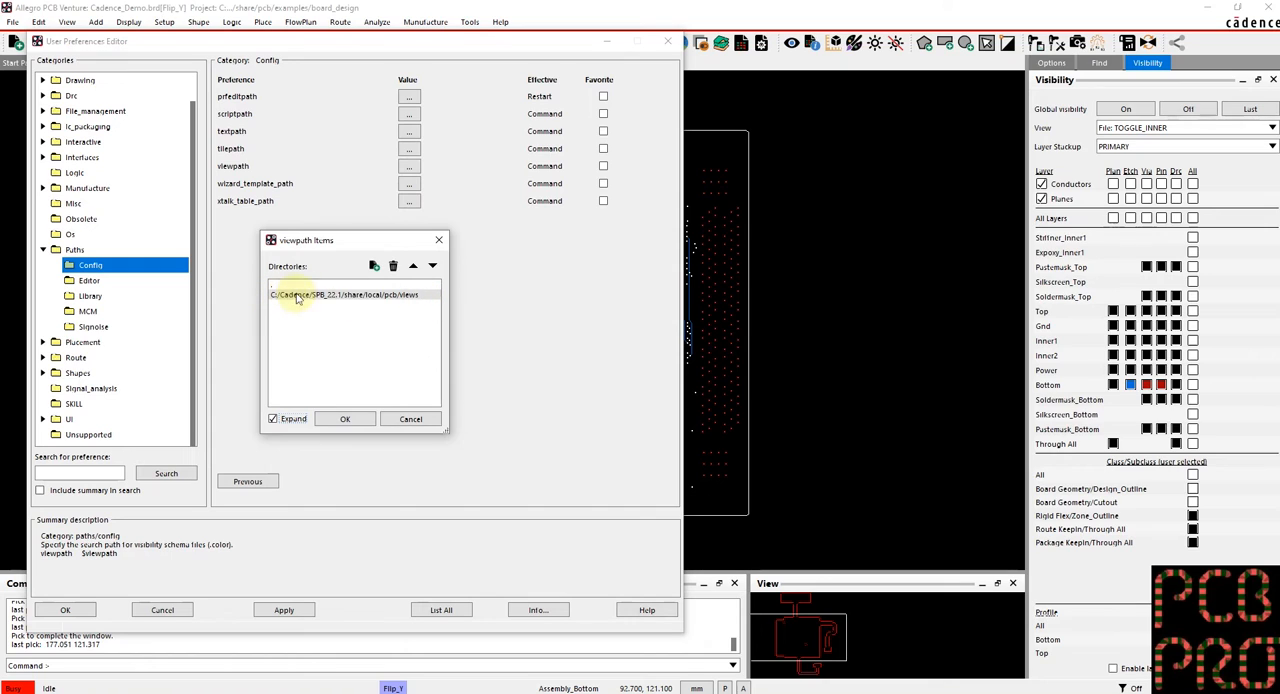
mouse_move(424, 302)
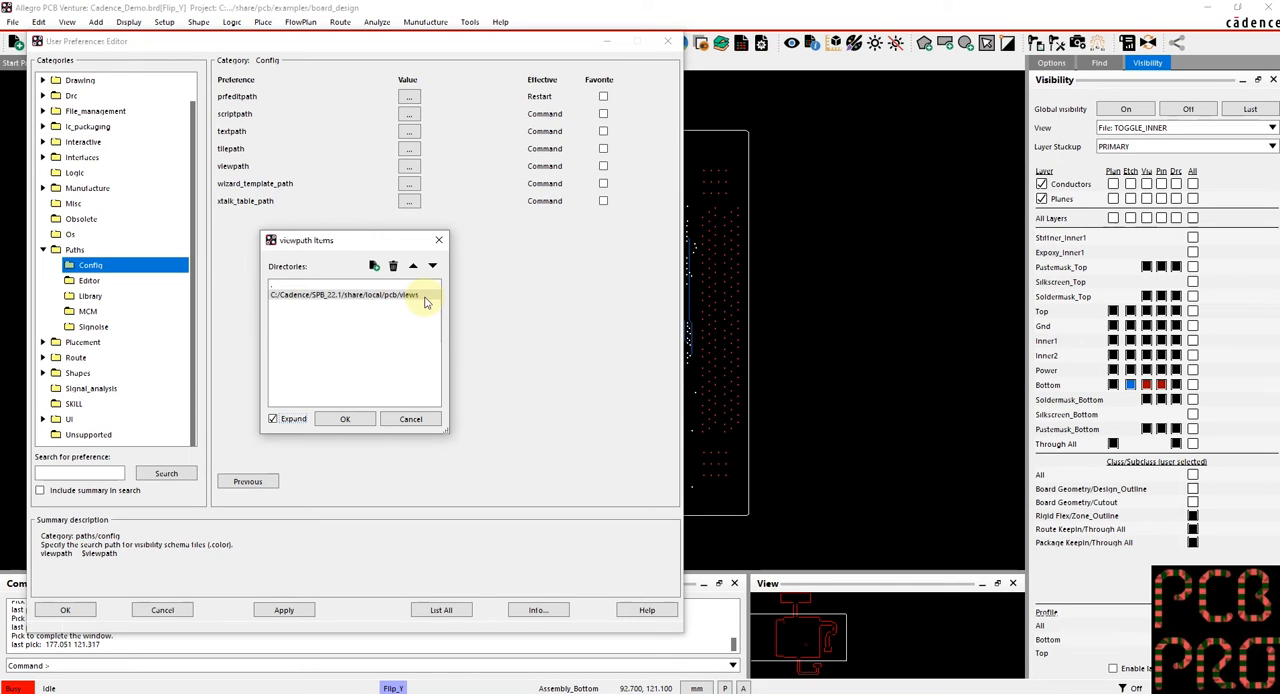
mouse_move(302, 318)
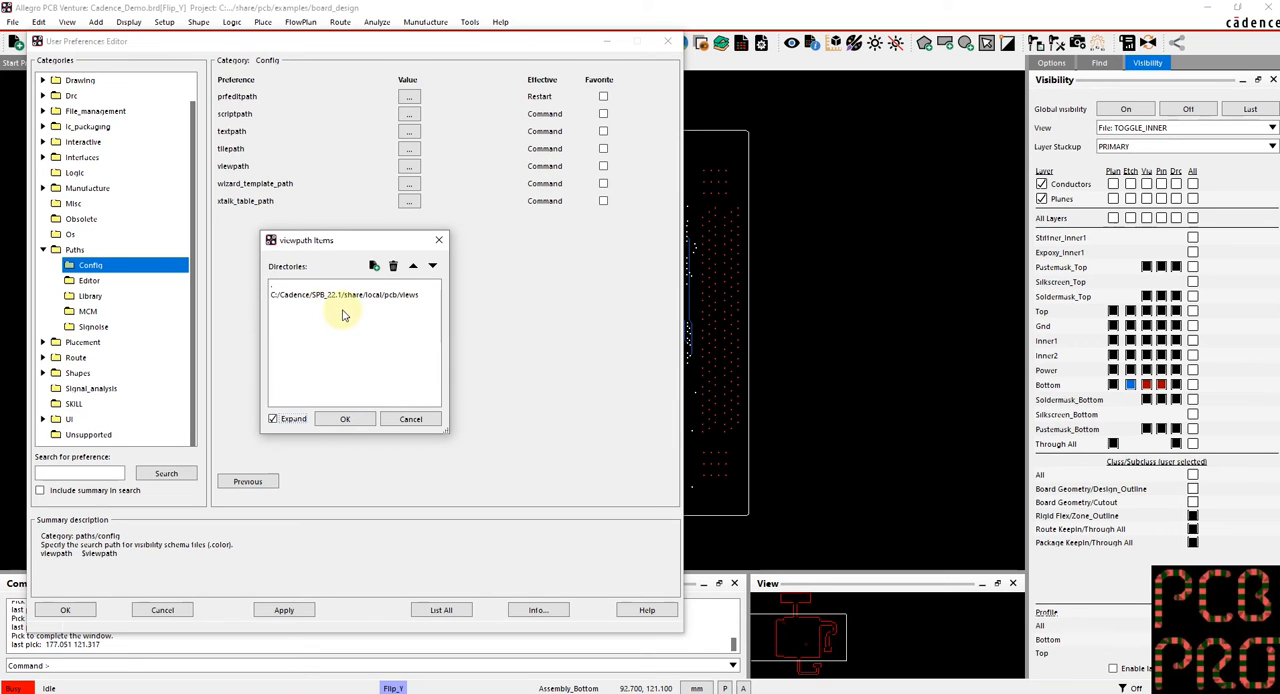
mouse_move(410, 418)
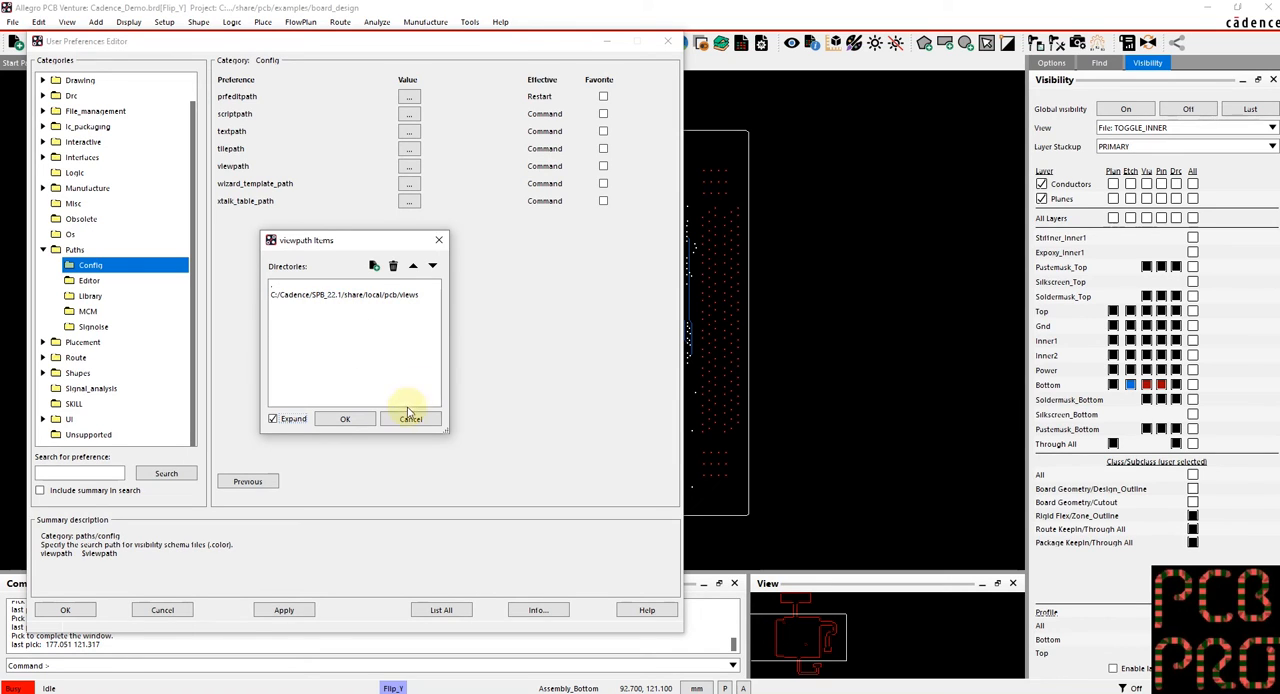
Cancel the viewpath Items dialog, returning to the Config path preferences unchanged.
click(410, 418)
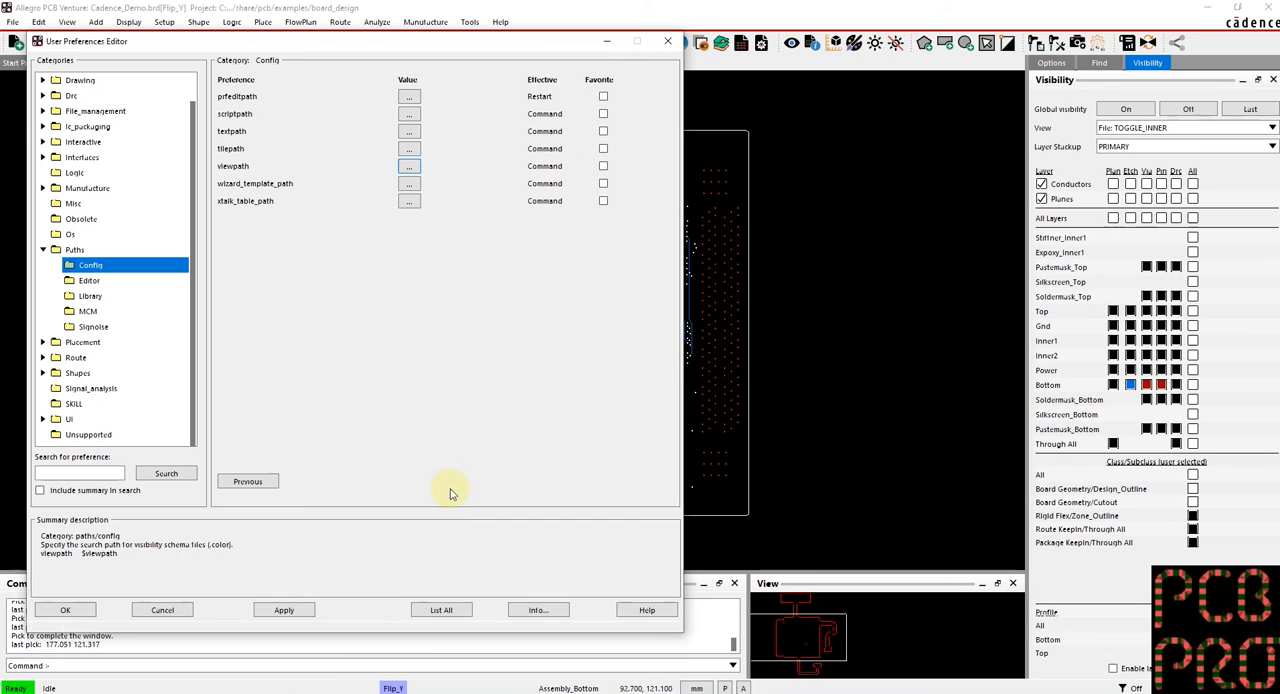
mouse_move(400, 516)
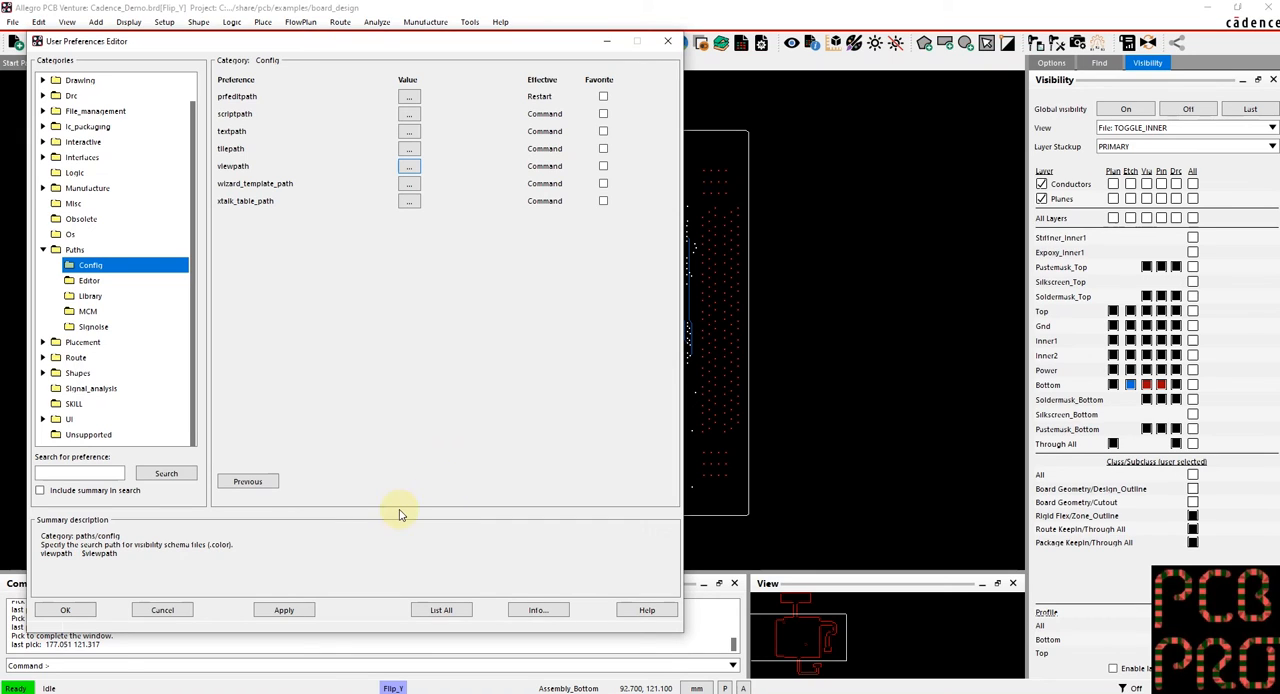
mouse_move(336, 552)
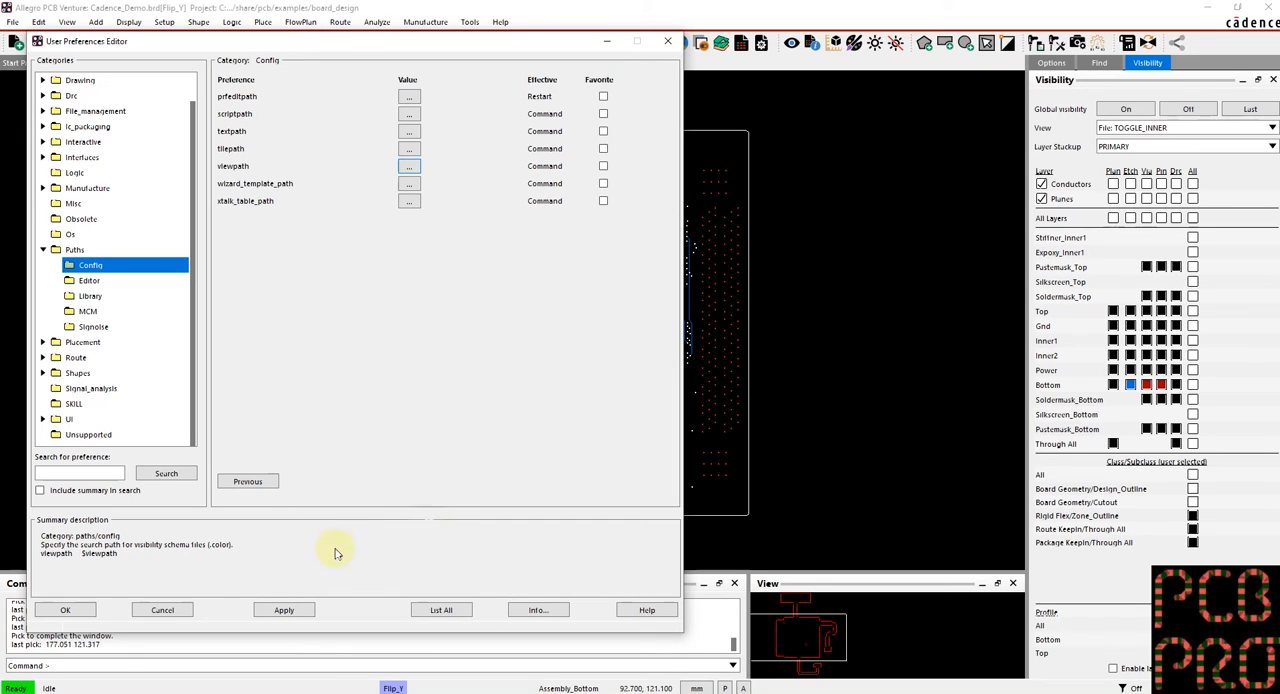